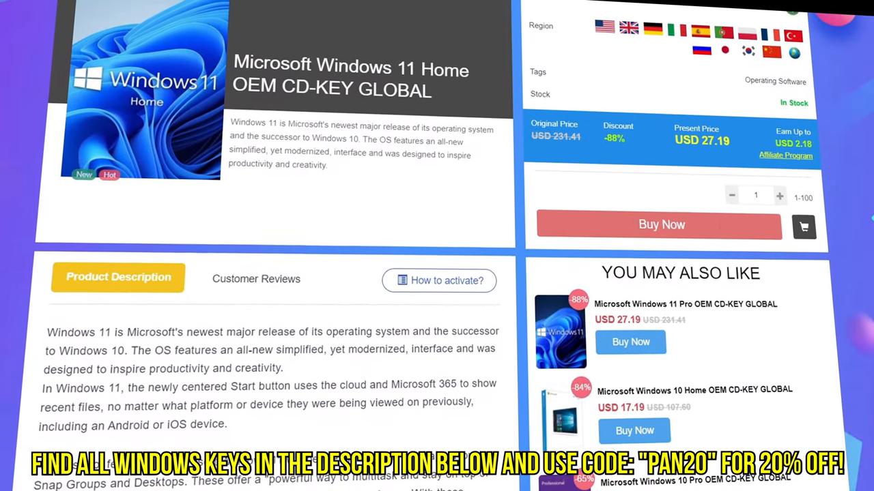
Step: Buy the Windows 10 Pro OEM key on WhoKeys and enter promo code PAN20
click(659, 225)
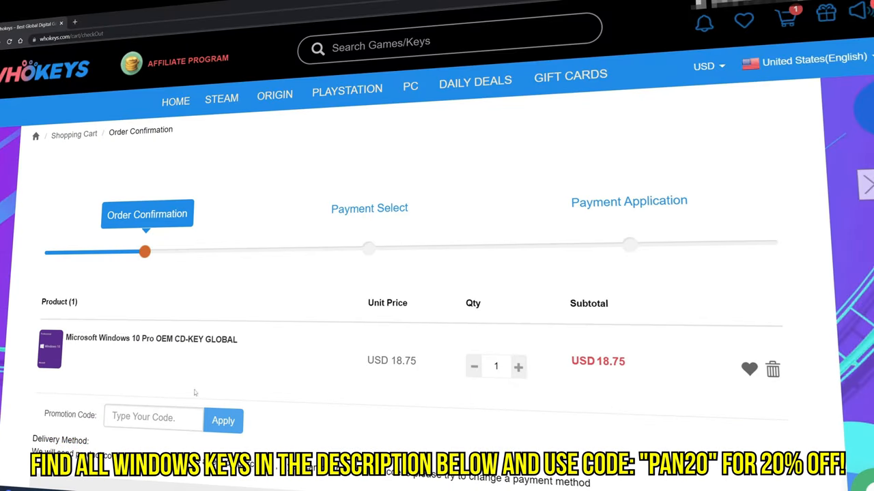
text(PAN20)
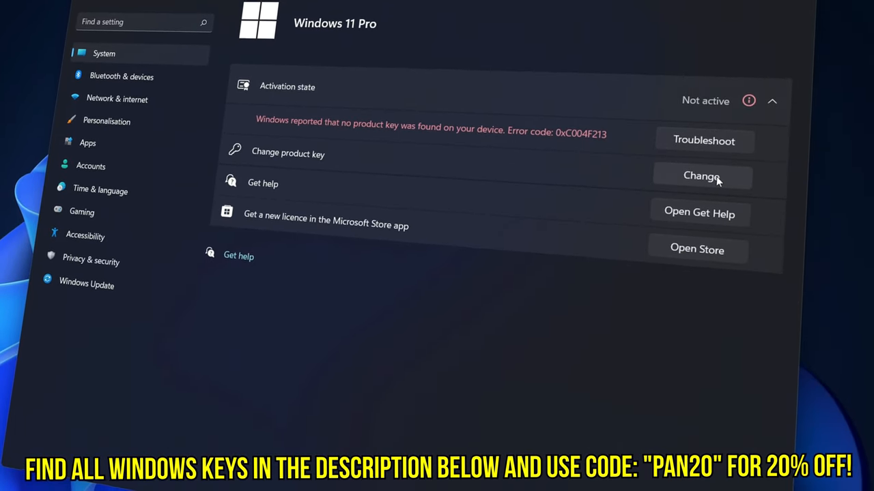
Step: Enter a new product key under Change product key and submit it
click(701, 175)
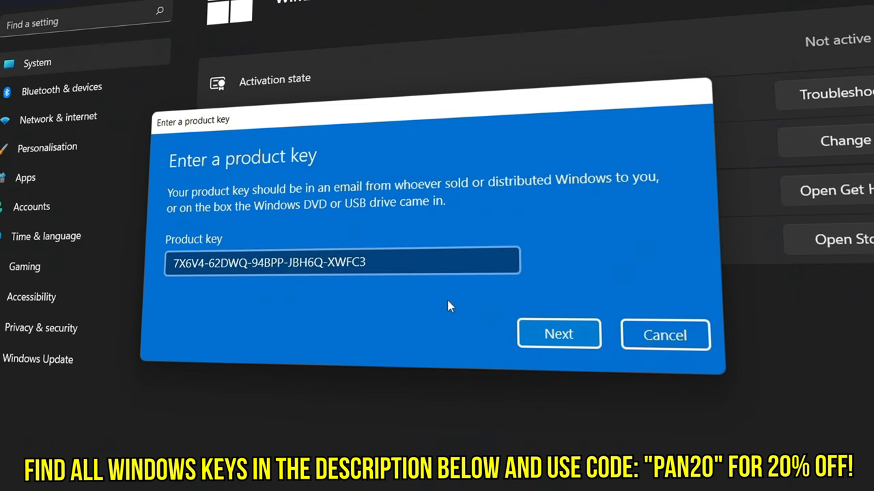
click(559, 334)
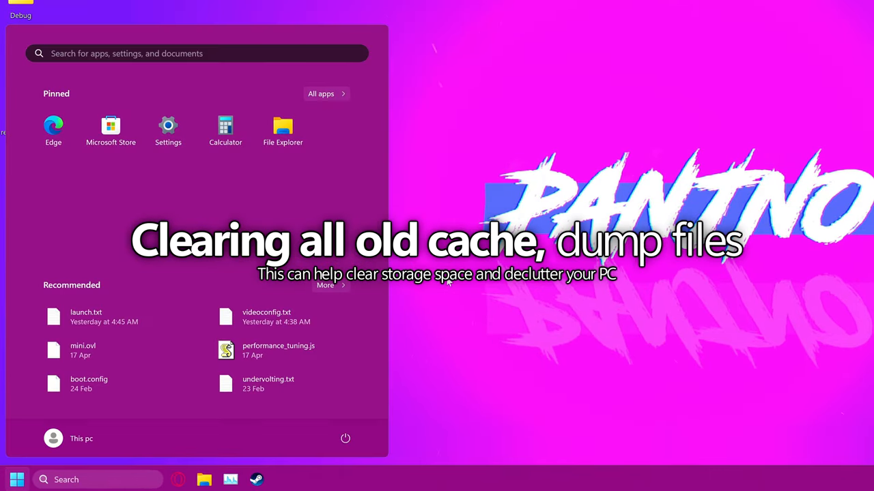
Step: Open %temp%, delete all items, and skip in-use or admin-protected ones
text(%)
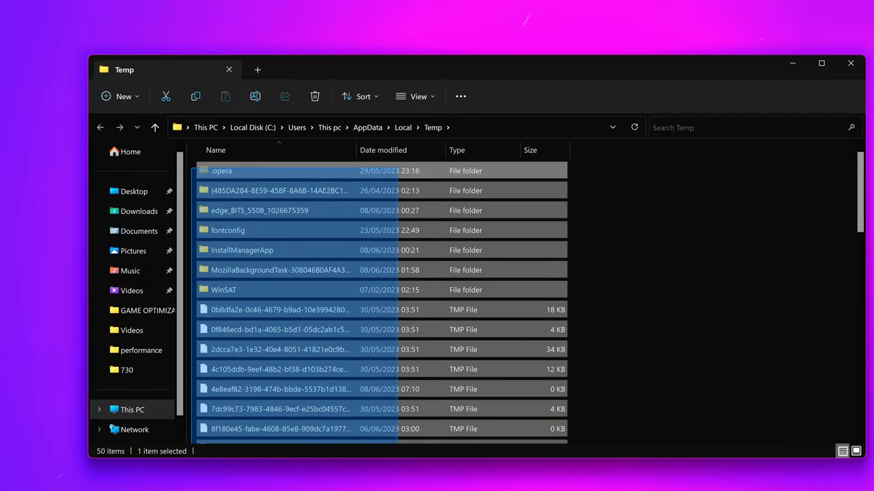
key(ctrl+a)
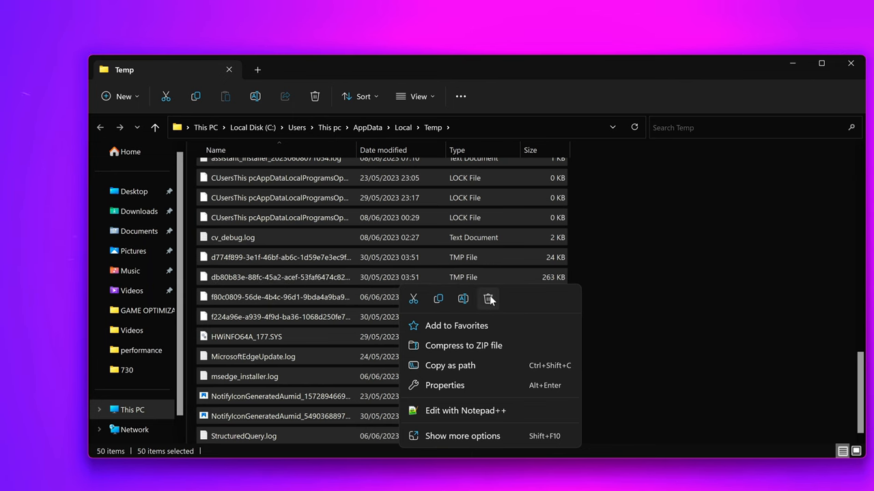
click(489, 299)
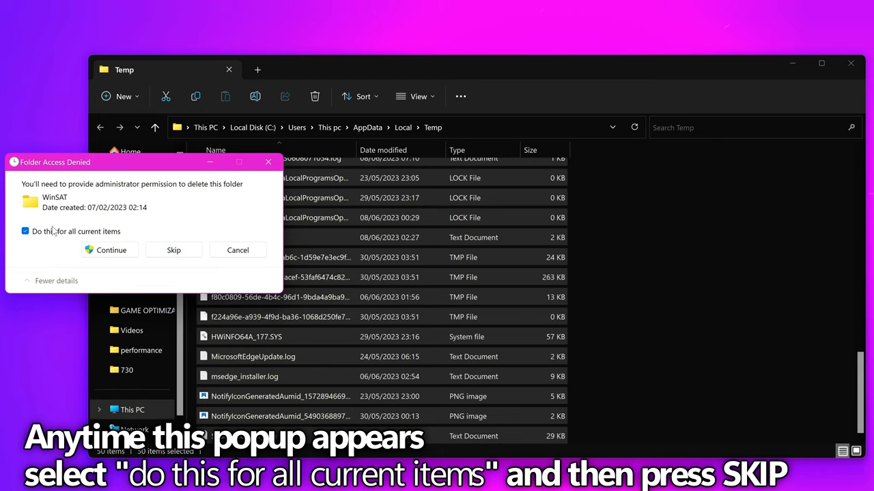
click(174, 250)
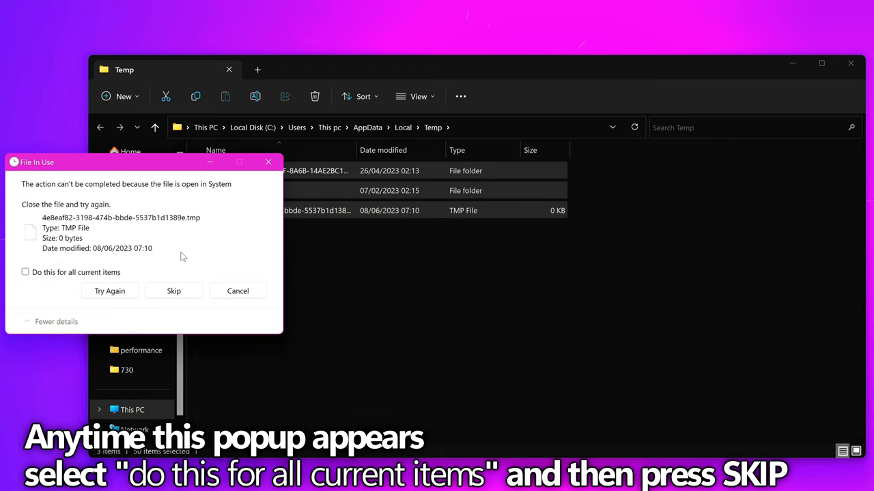
click(25, 271)
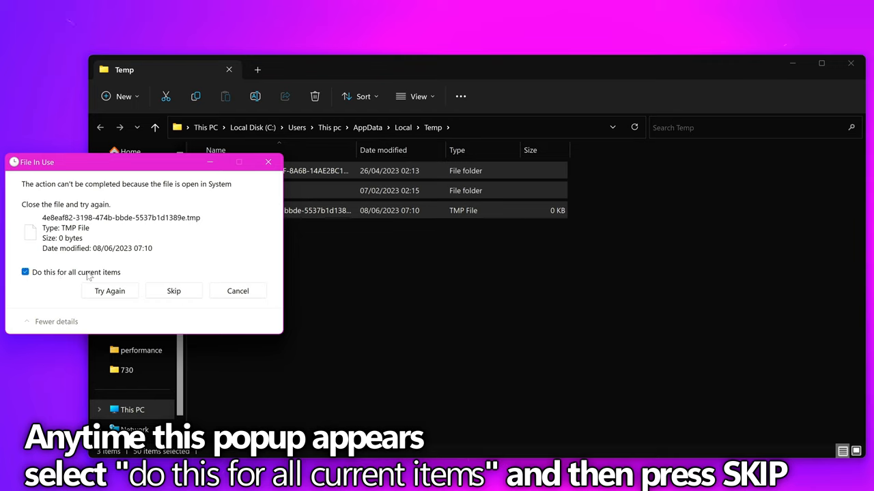
click(173, 291)
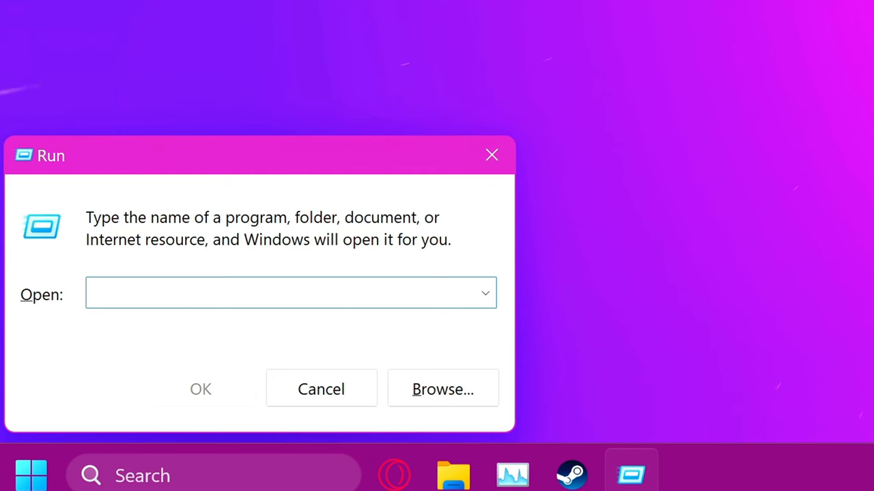
Step: Open Prefetch via Run, grant access, and bring up the delete menu for its files
text(pre)
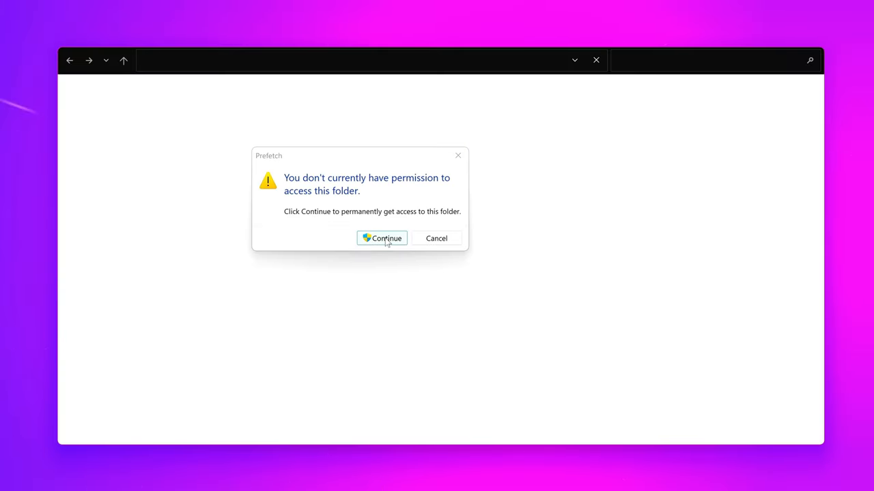
click(382, 238)
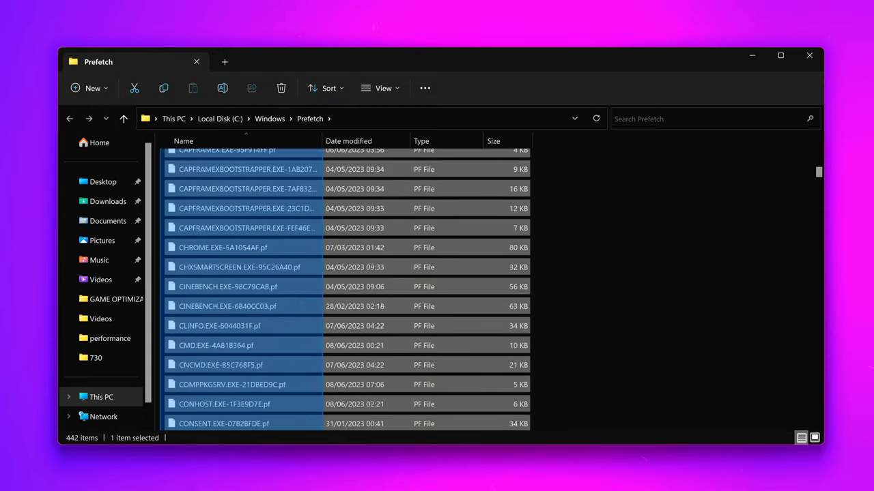
right_click(225, 363)
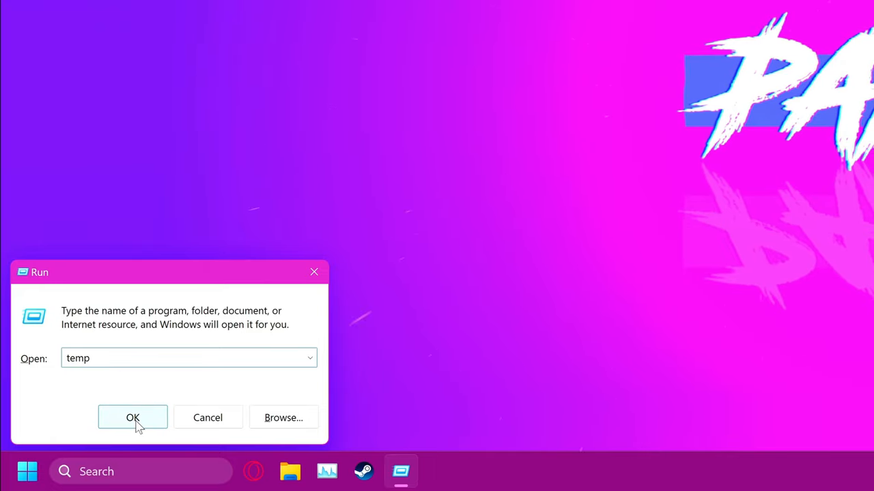
Step: Open the Windows Temp folder from Run and select all eight items for deletion
click(133, 417)
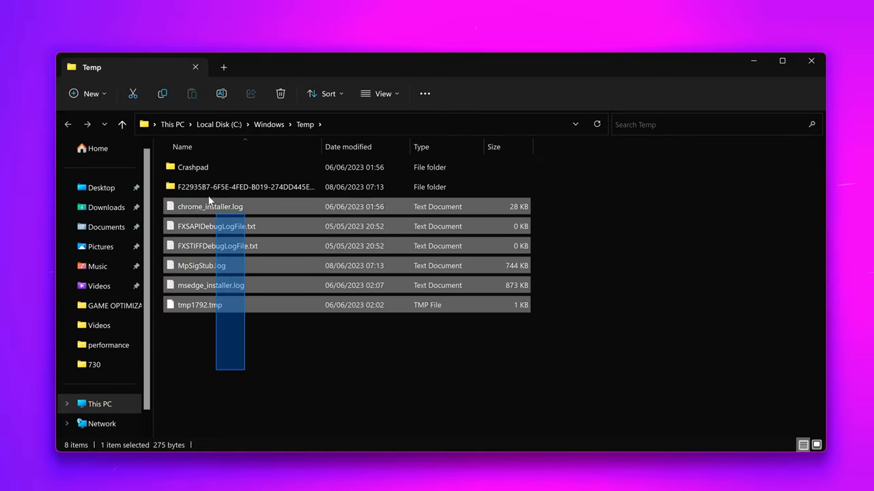
key(ctrl+a)
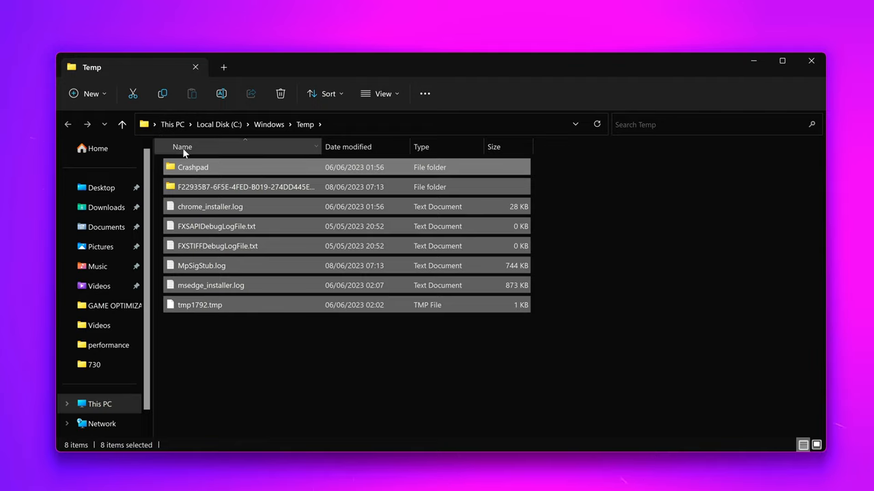
click(280, 93)
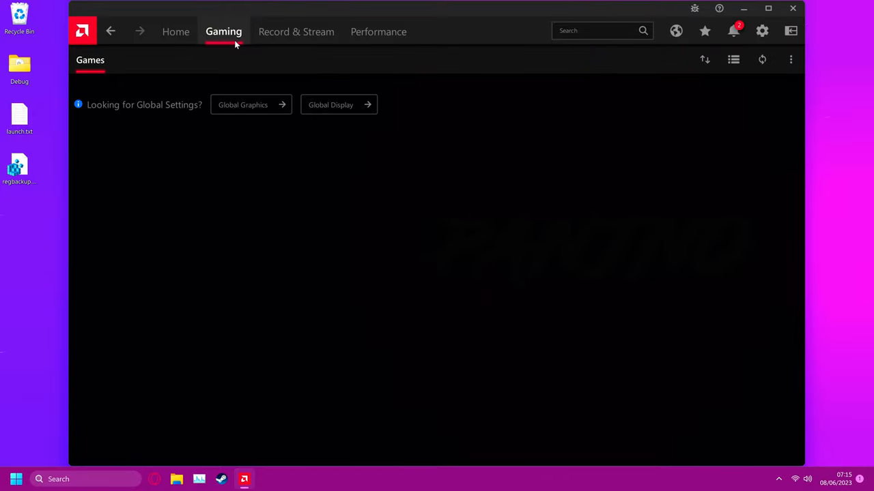
Step: Open Radeon Graphics settings and scroll to the Reset Shader Cache option
click(762, 31)
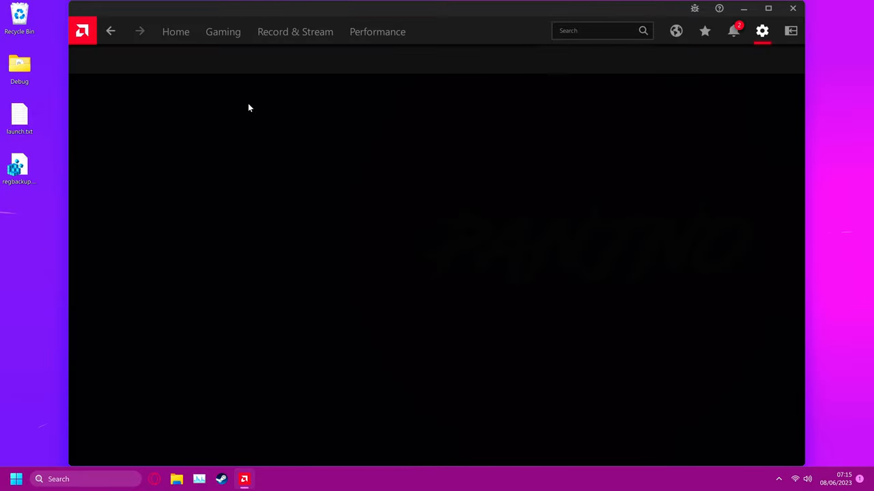
click(762, 31)
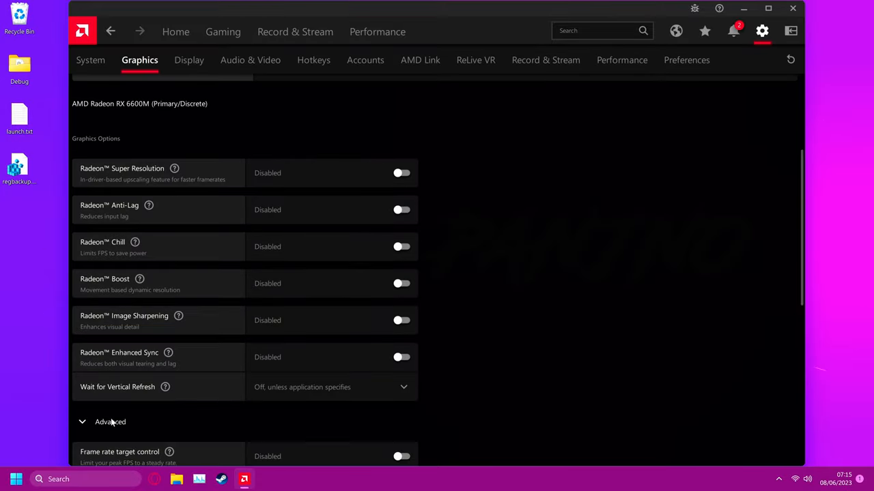
scroll(down, 3)
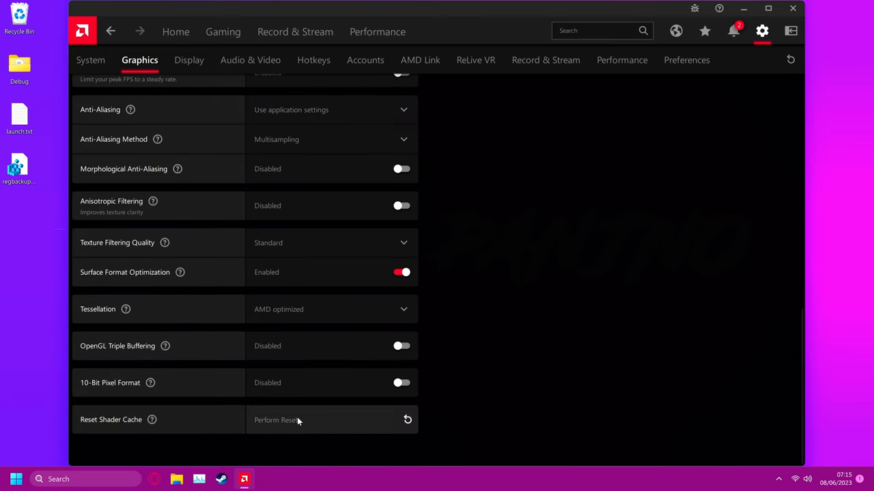
mouse_move(431, 417)
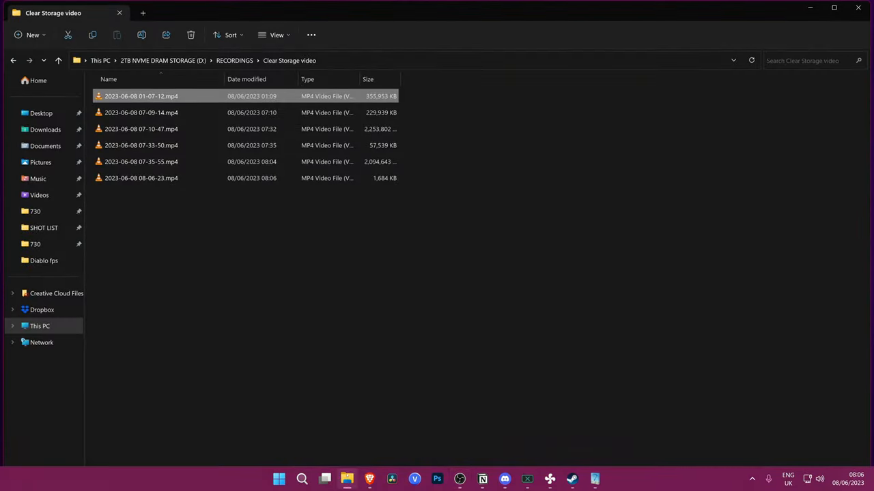
Step: Go to AppData Local NVIDIA, clear DXCache files, then open the GLCache folder
text(%appdat)
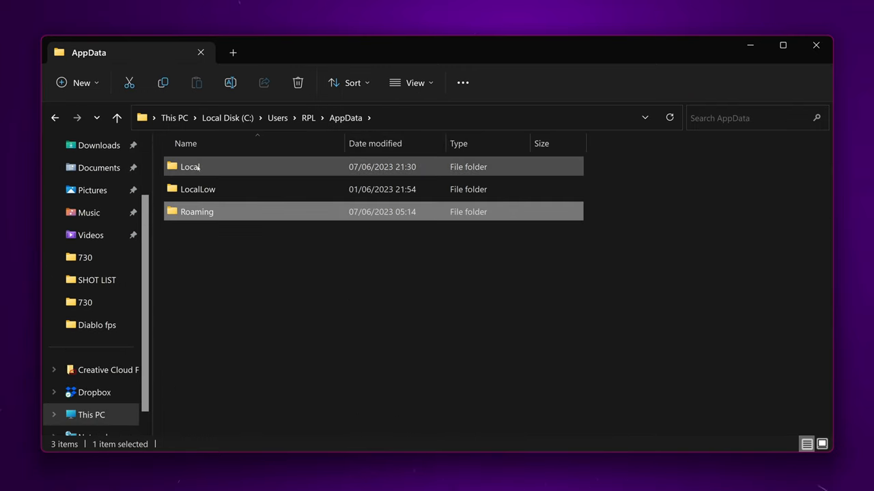
double_click(190, 166)
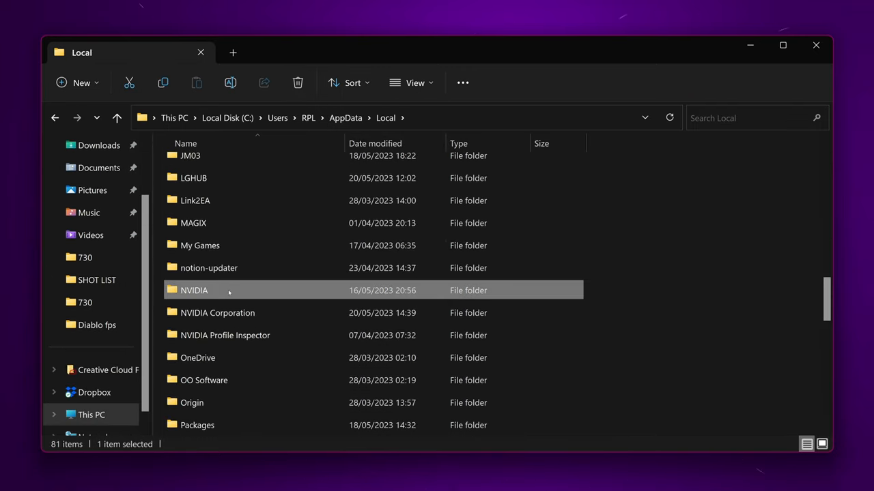
double_click(194, 290)
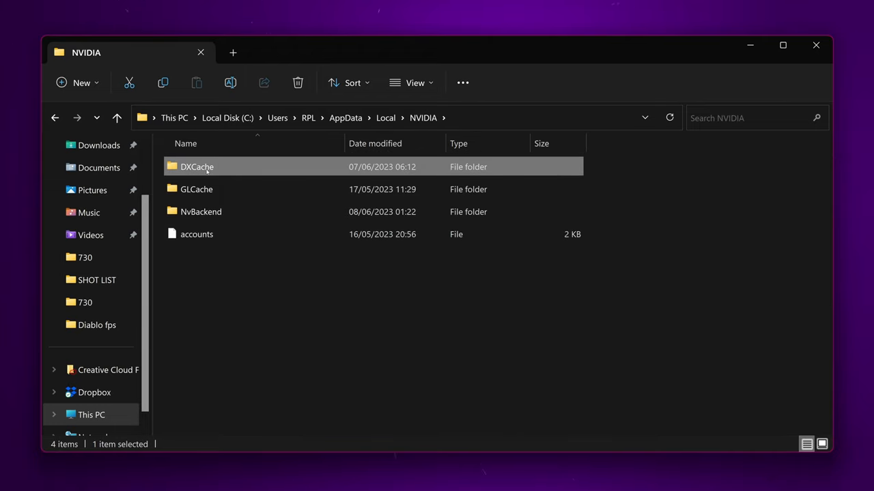
double_click(197, 166)
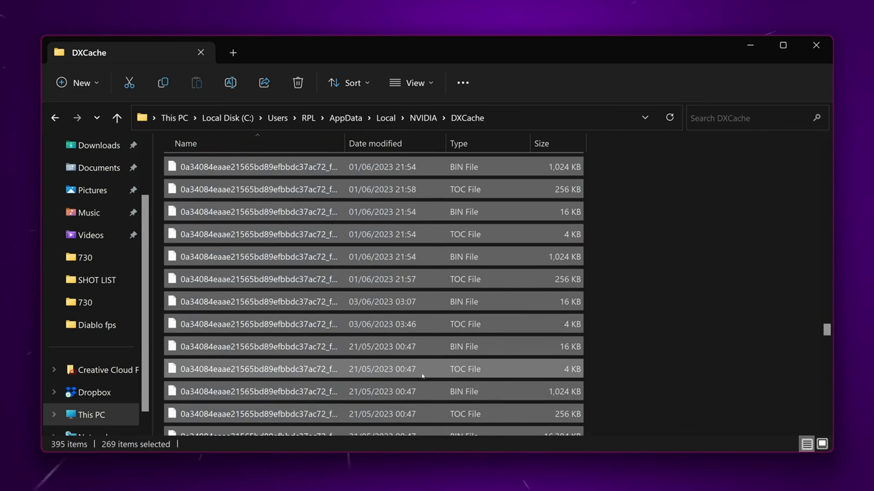
right_click(259, 368)
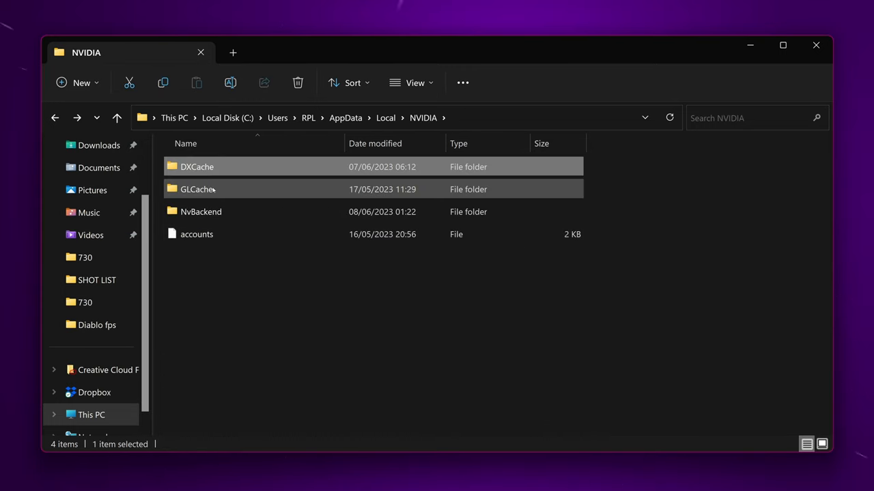
double_click(197, 189)
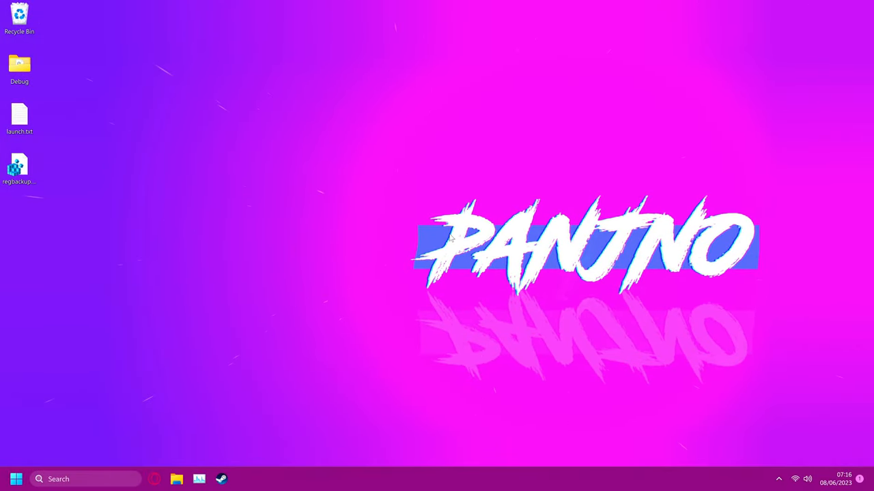
Step: Launch Disk Cleanup and rescan drive C: with system files included
click(16, 479)
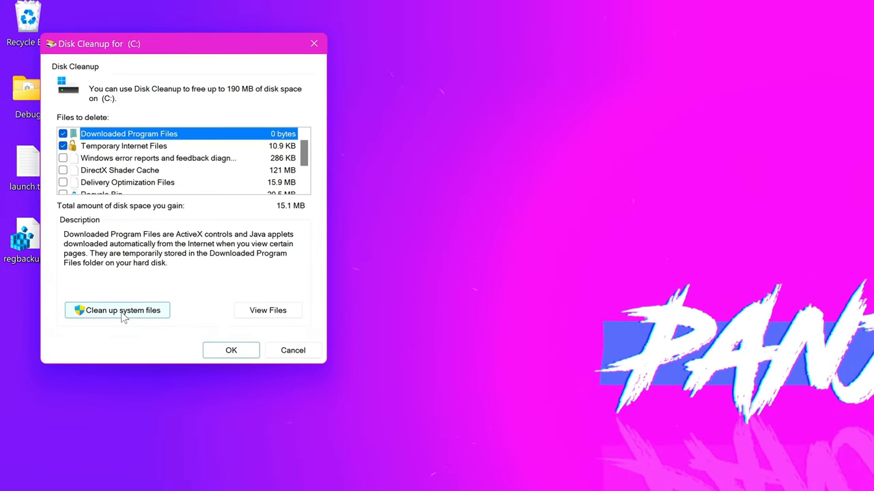
click(117, 310)
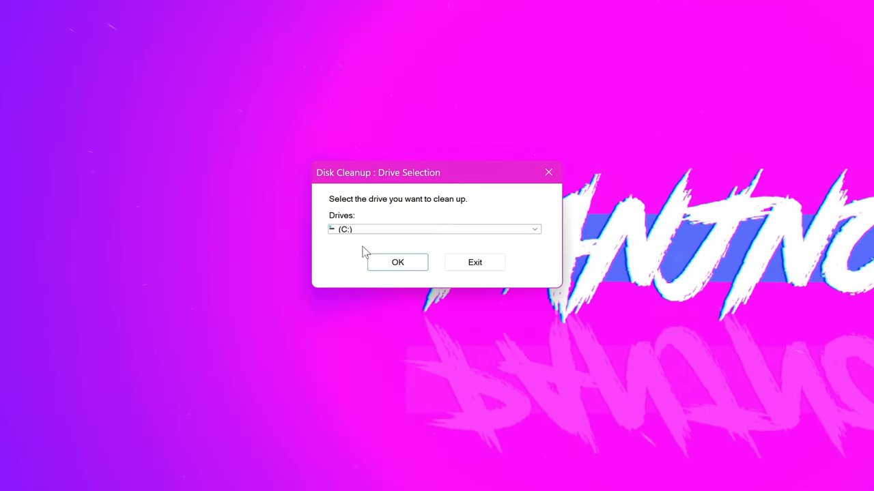
click(397, 263)
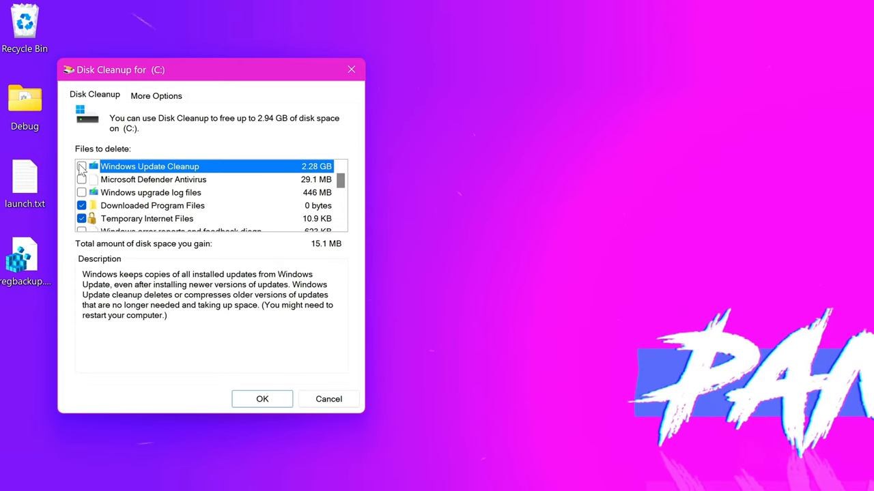
Step: Tick Windows Update Cleanup, DirectX Shader Cache and all categories, then delete 2.94 GB
click(81, 167)
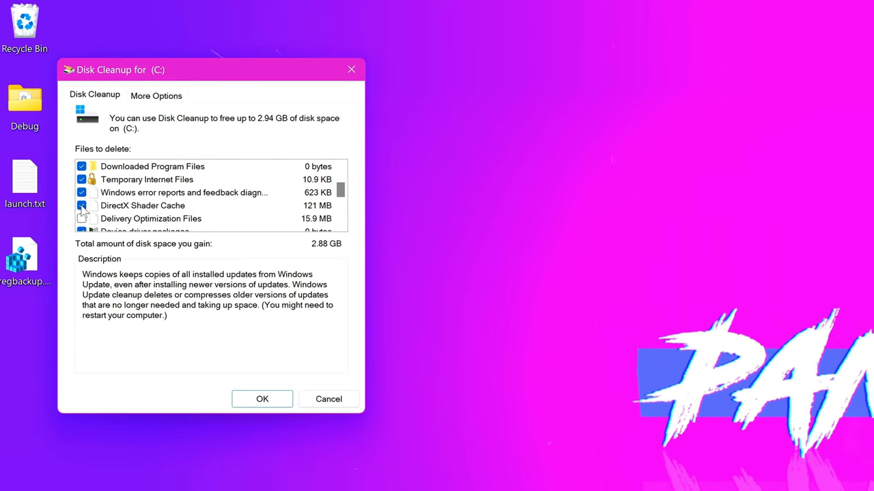
click(82, 218)
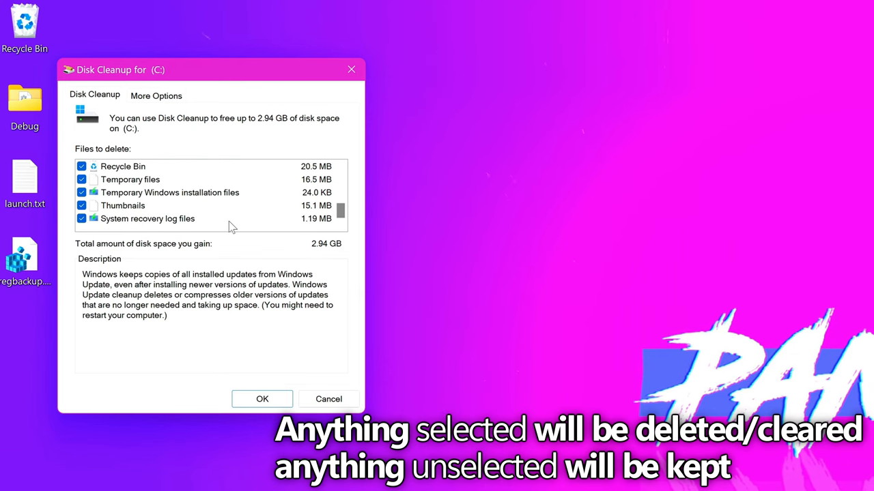
click(262, 399)
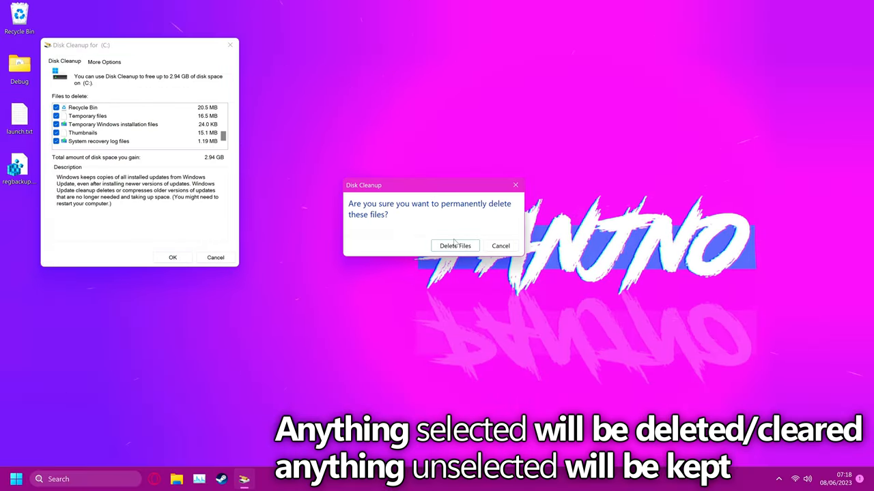
click(454, 245)
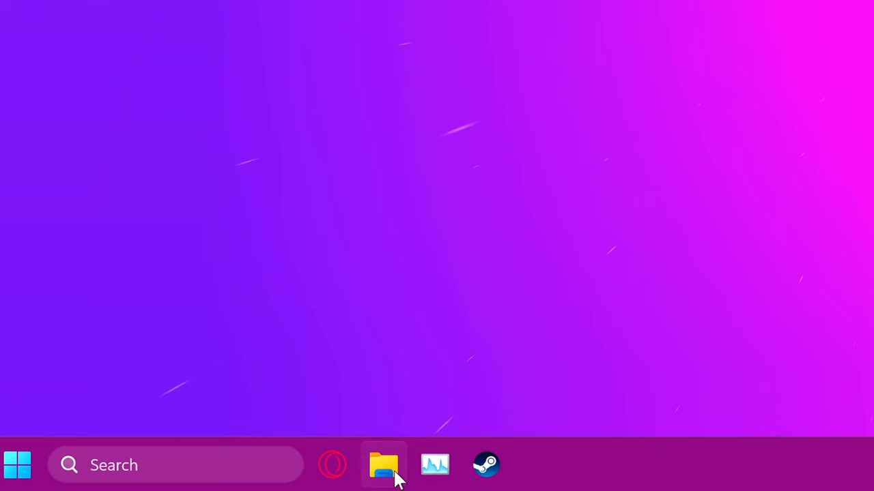
Step: Open Local Disk (C:) in File Explorer and delete the windows.old folder
click(383, 464)
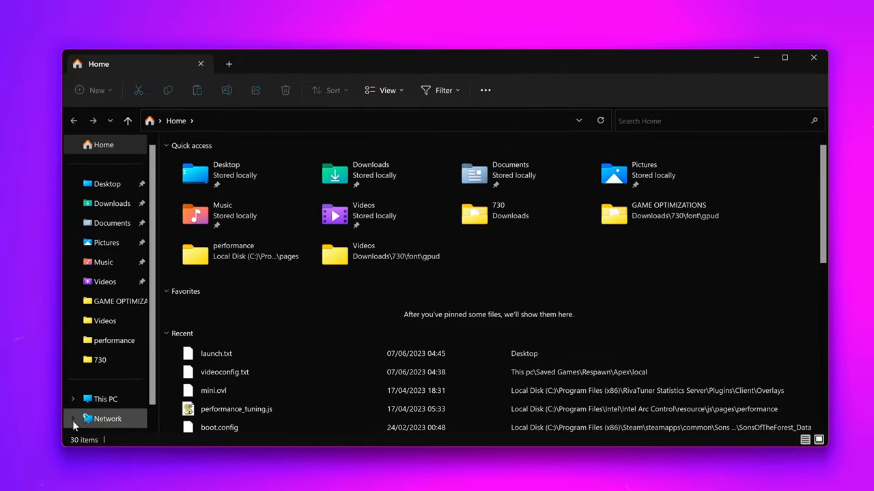
click(105, 399)
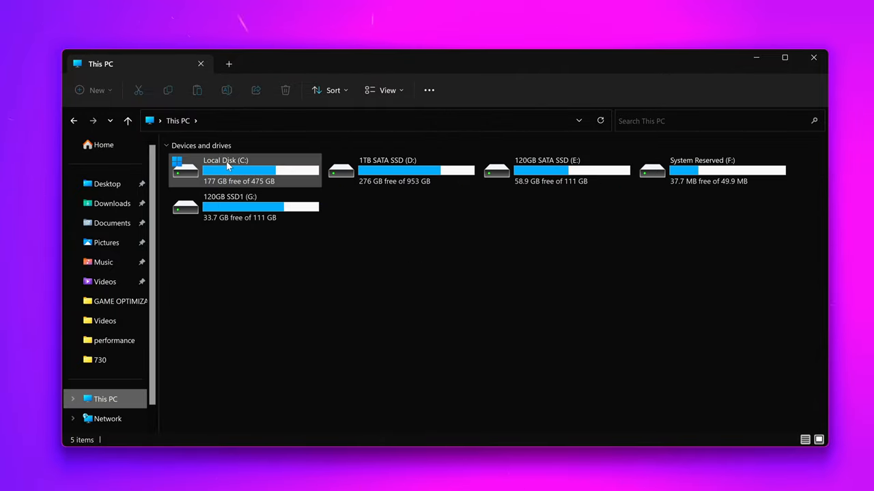
double_click(226, 170)
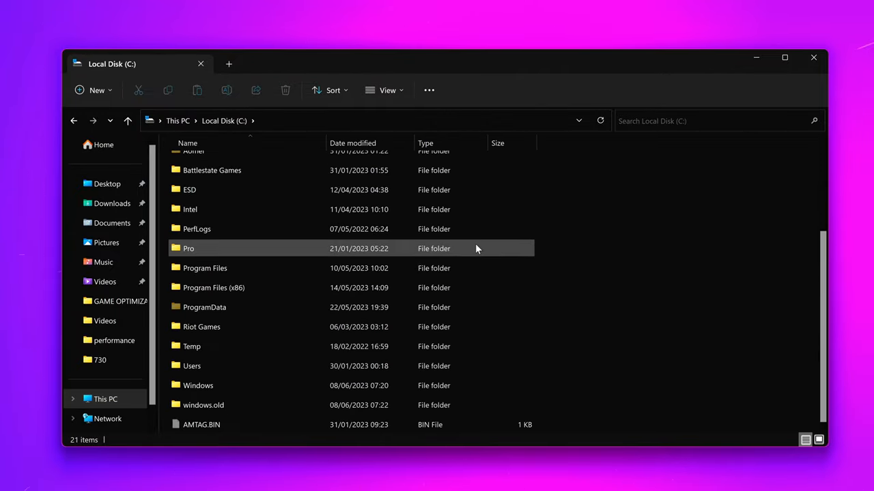
click(198, 385)
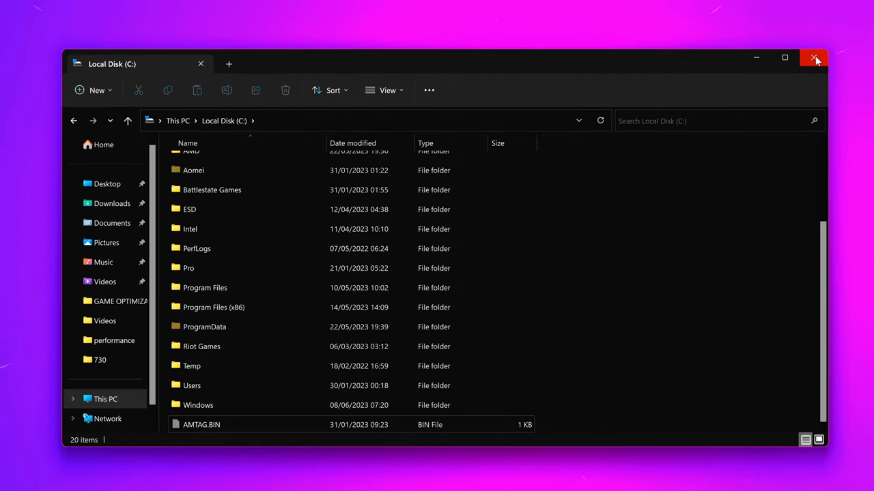
Step: Close File Explorer and uninstall Battlefield V from the Installed apps list
click(813, 58)
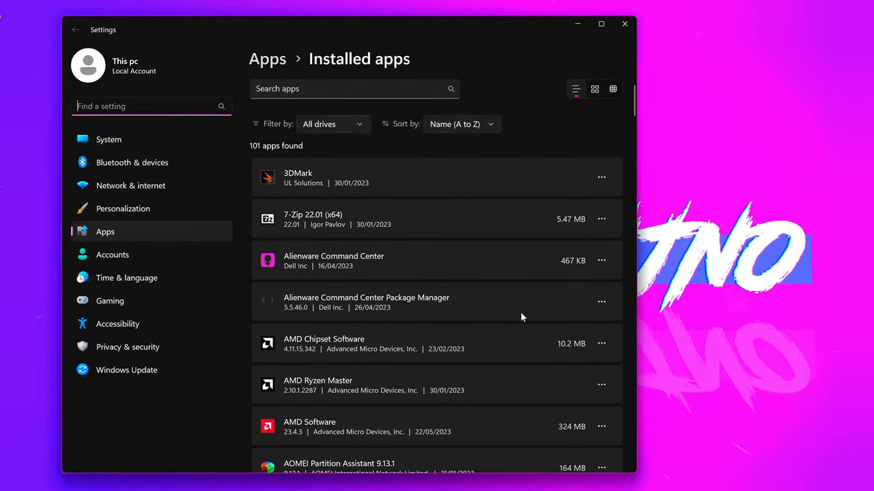
scroll(down, 3)
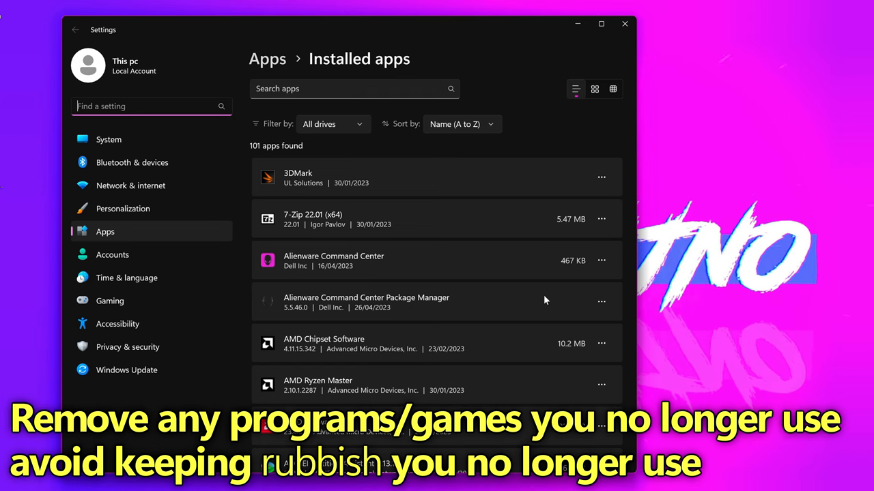
mouse_move(511, 294)
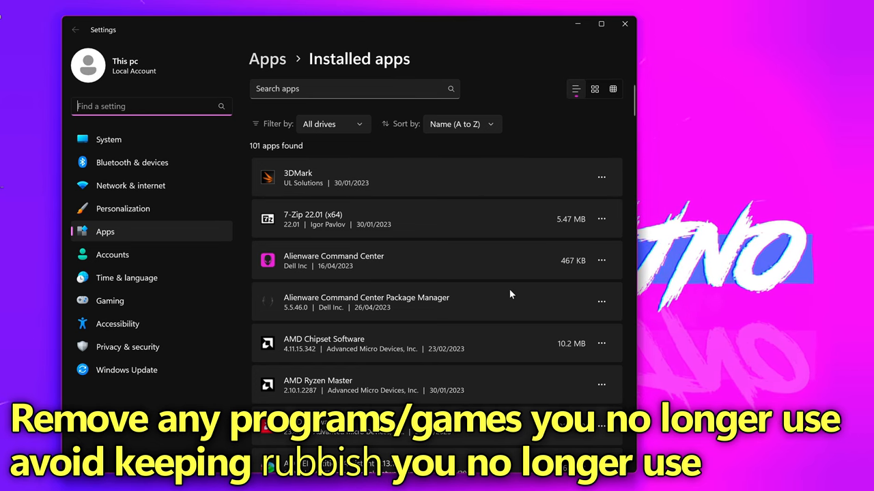
click(601, 337)
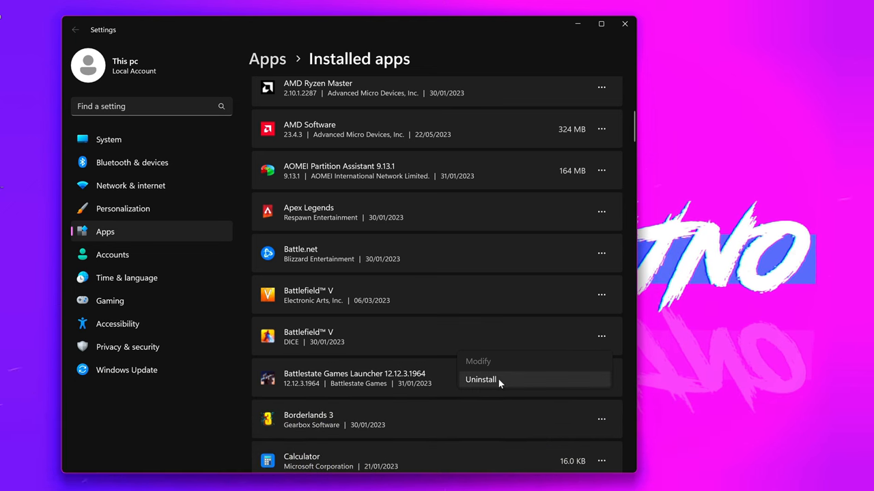
click(481, 380)
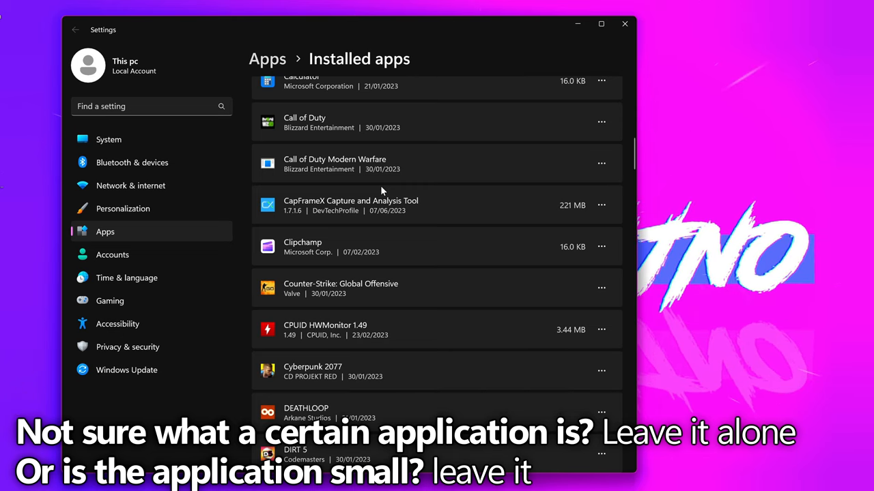
scroll(down, 3)
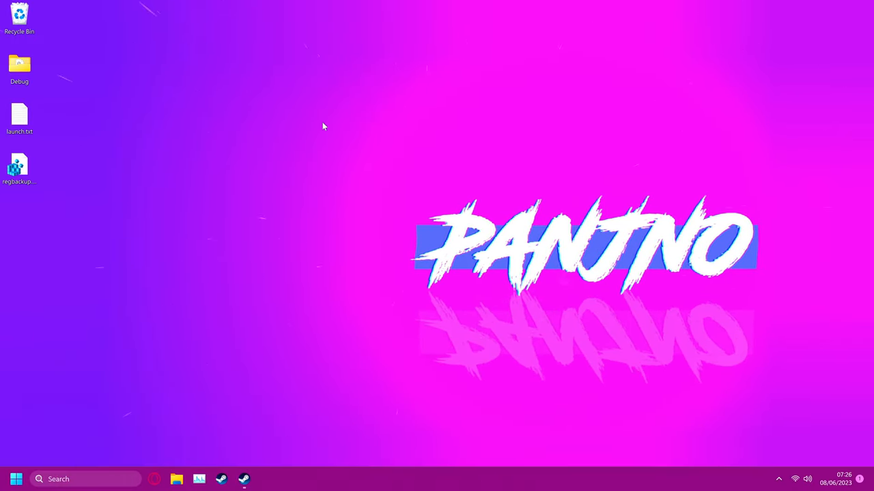
Step: Launch File Explorer from the taskbar to view This PC's drives
click(176, 478)
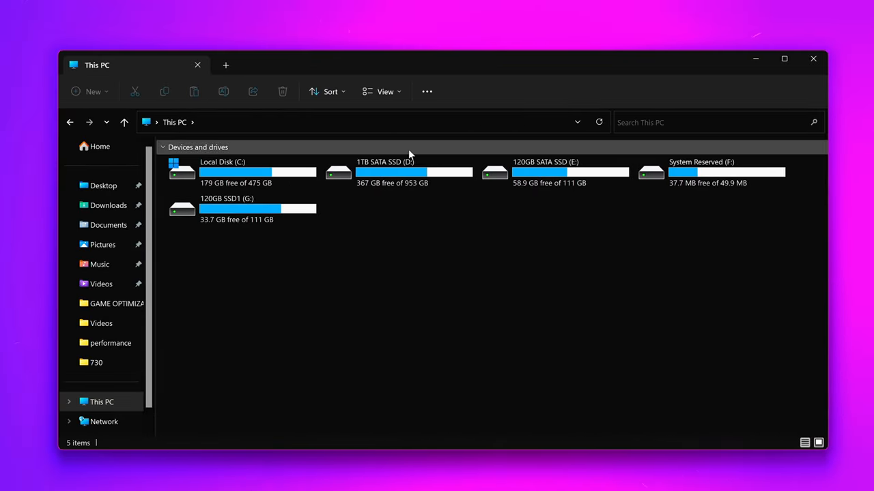
mouse_move(434, 258)
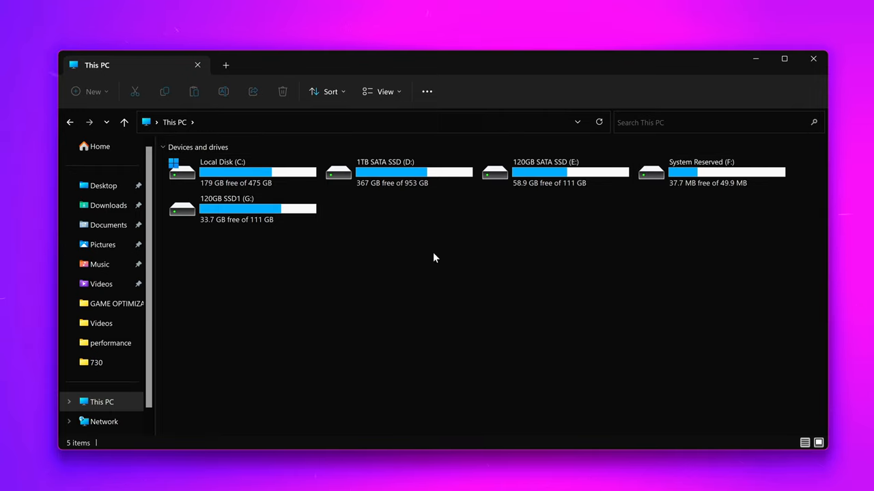
mouse_move(411, 274)
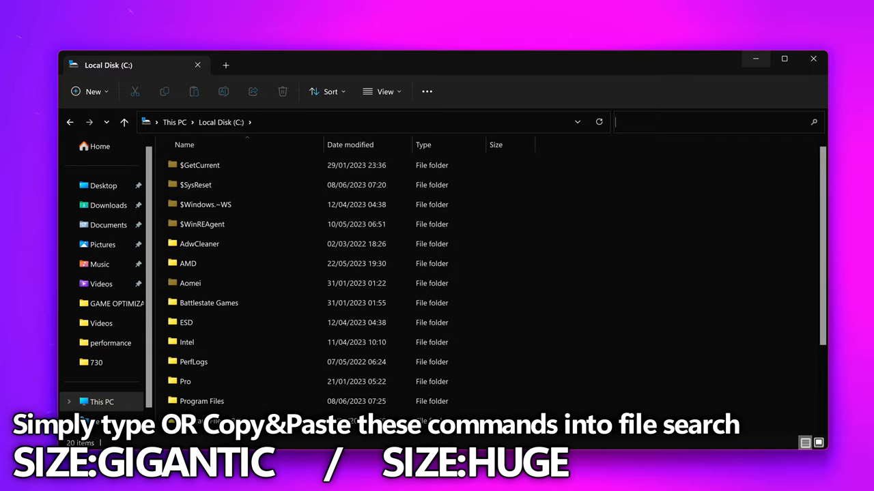
Step: Search Local Disk (C:) for SIZE:GIGANTIC files
text(SIZE:GIGANTIC)
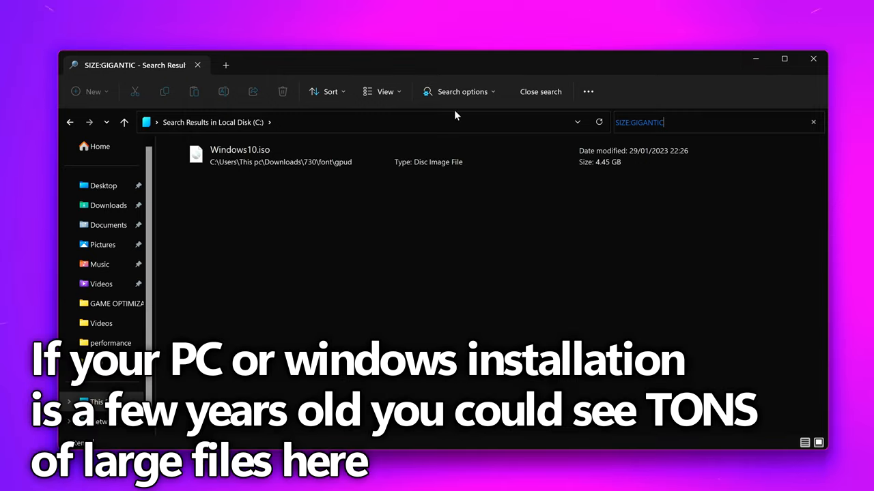
mouse_move(437, 121)
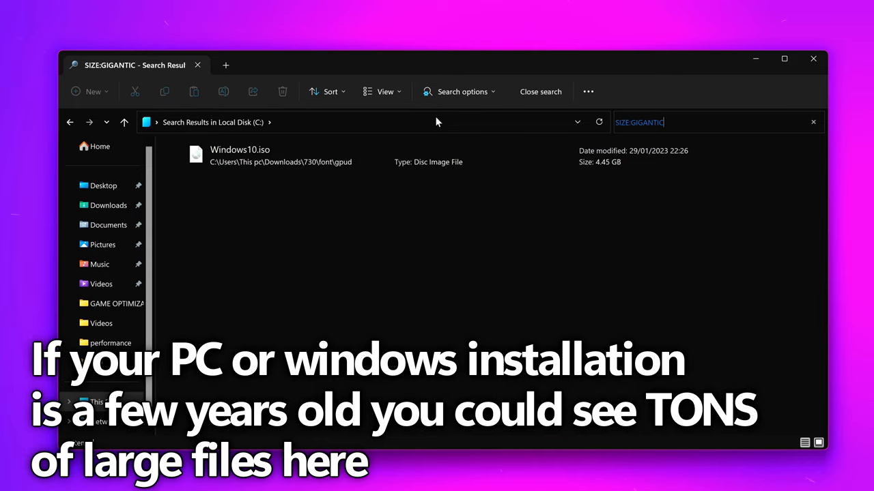
mouse_move(218, 183)
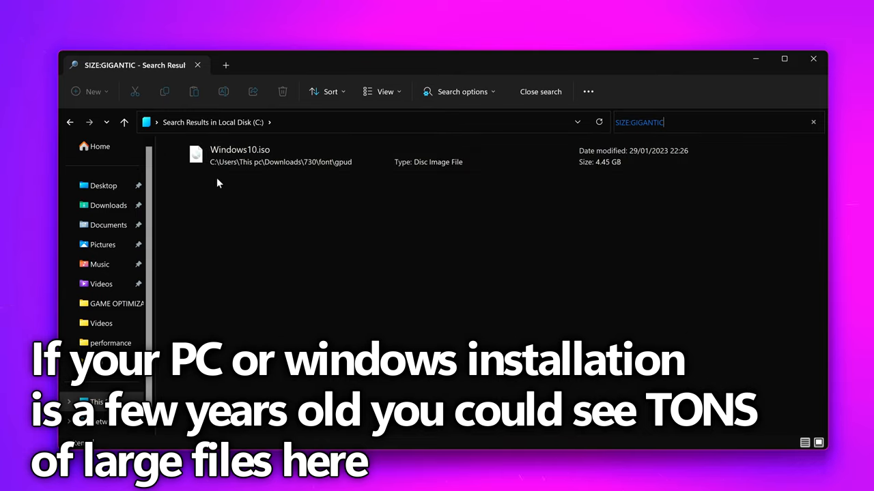
mouse_move(341, 256)
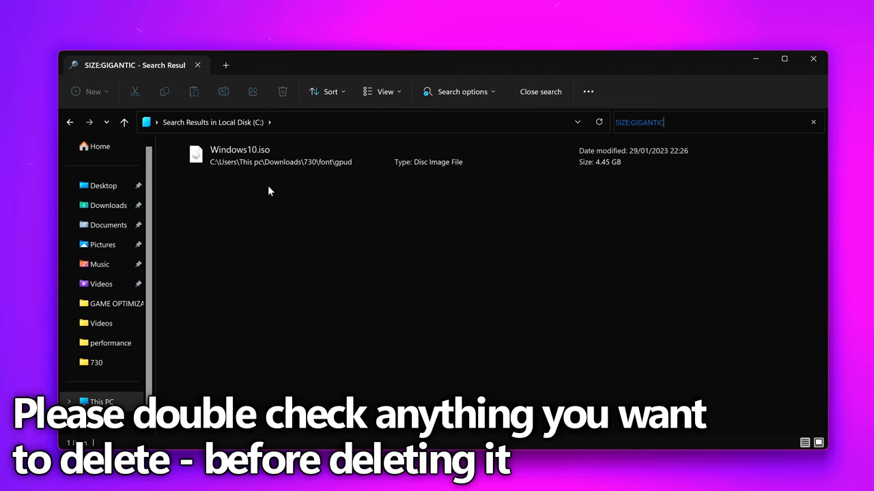
mouse_move(269, 188)
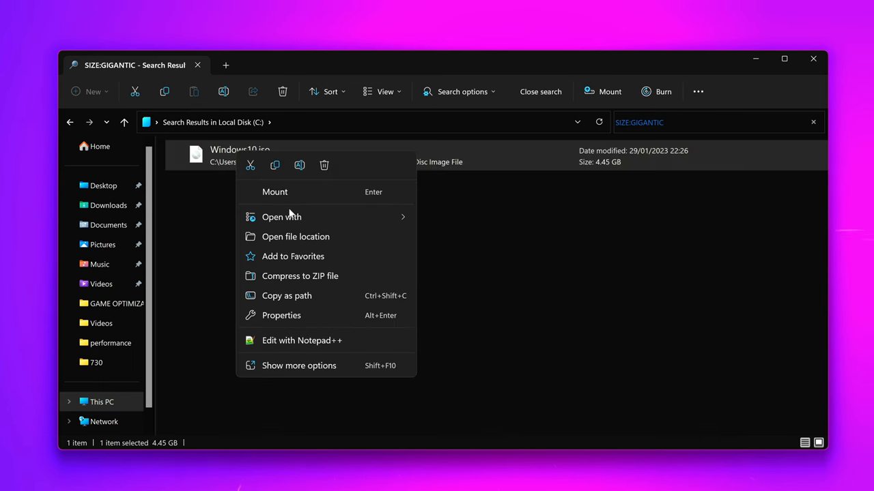
Step: Open the gpud folder containing Windows10.iso and bring up the ISO's context menu
click(295, 236)
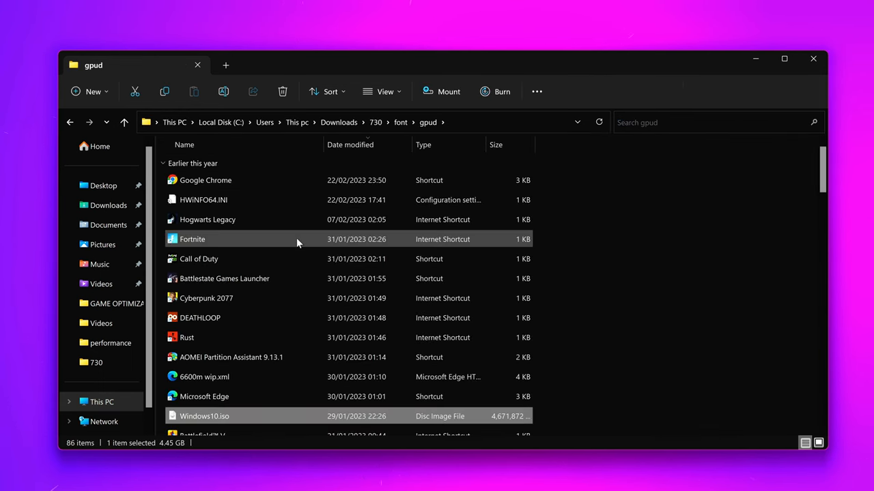
scroll(down, 3)
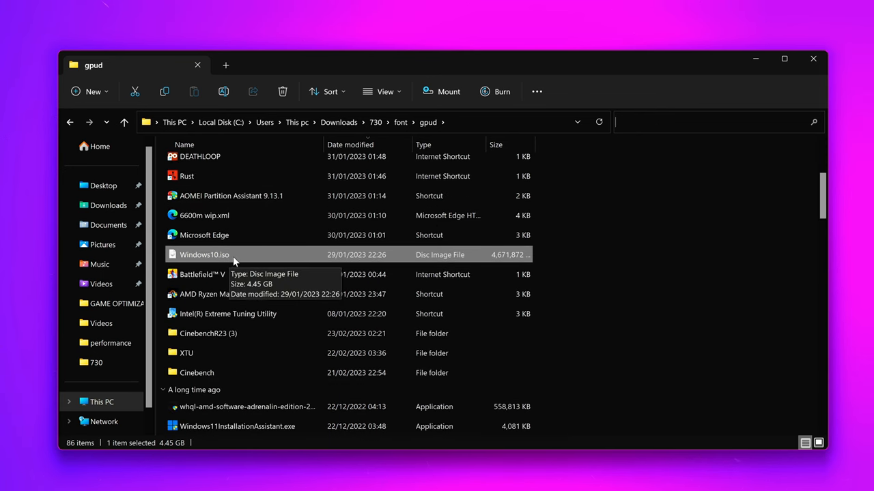
right_click(204, 255)
text(SIZE:HUGE)
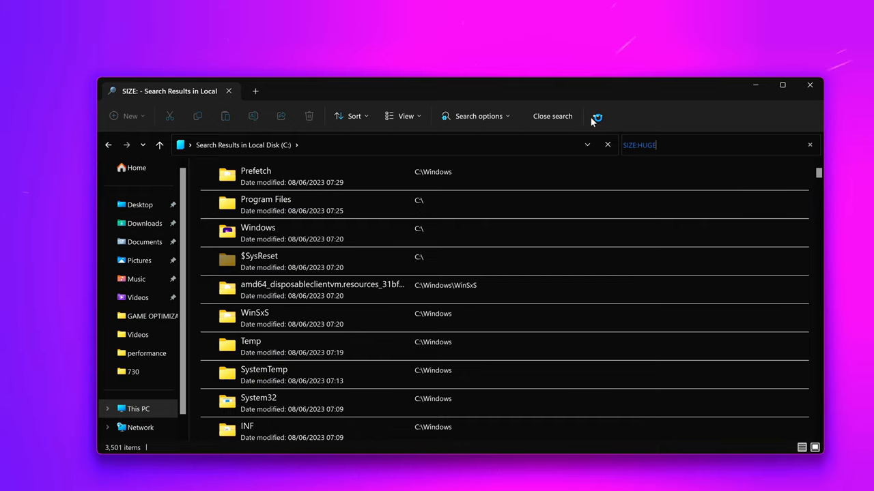
Step: Run the SIZE:HUGE search on drive C: and scroll through the 57 results
key(Enter)
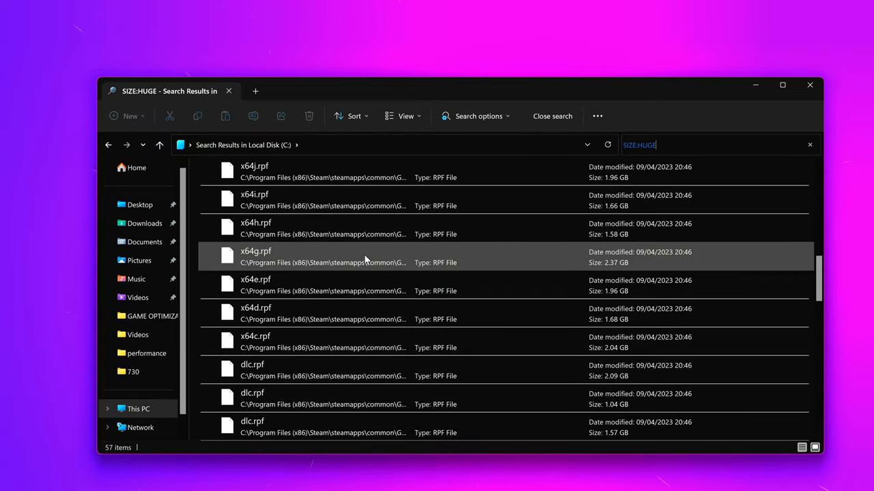
scroll(down, 3)
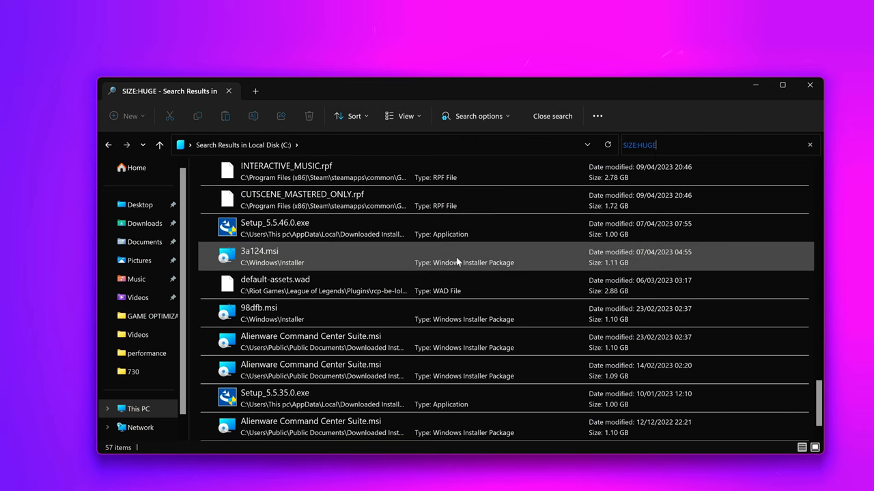
mouse_move(386, 255)
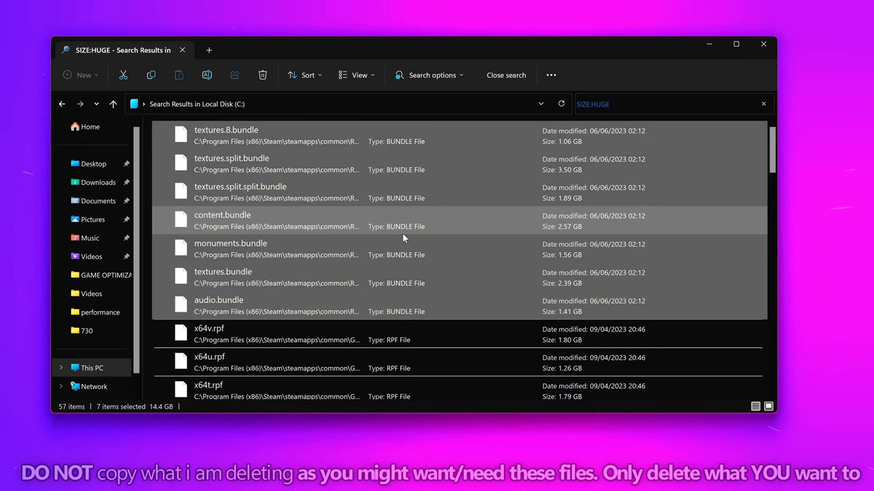
mouse_move(420, 254)
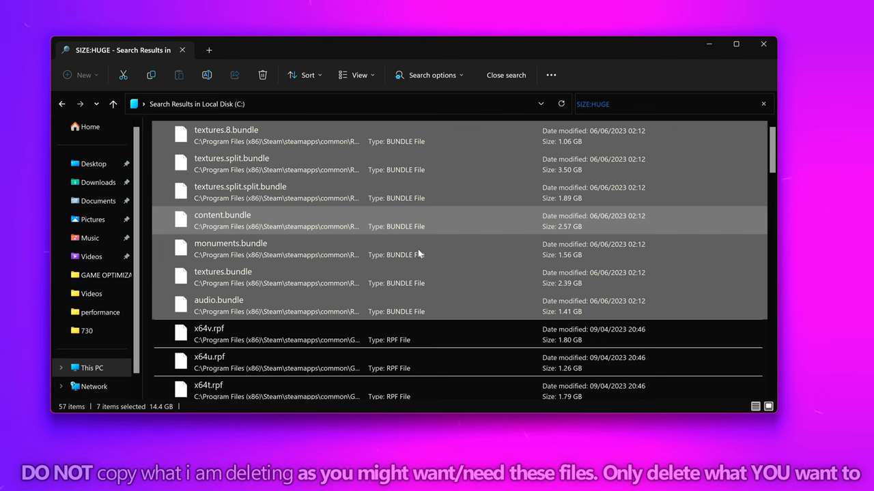
scroll(down, 3)
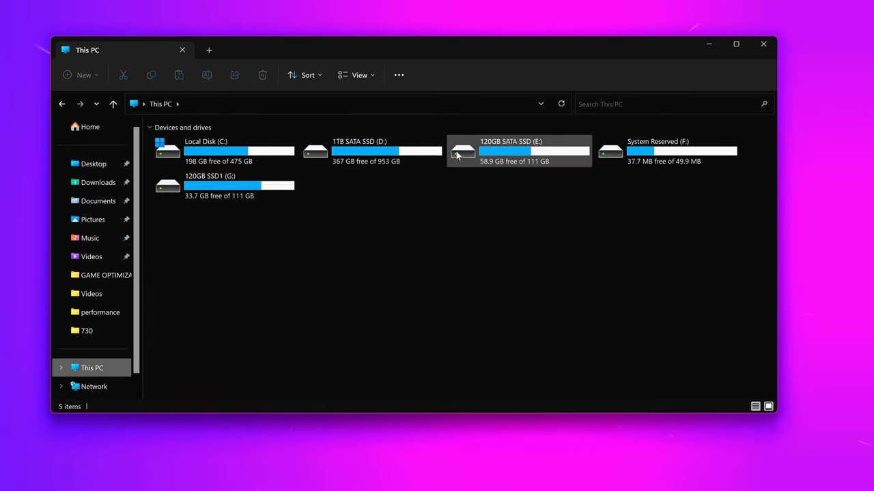
mouse_move(464, 152)
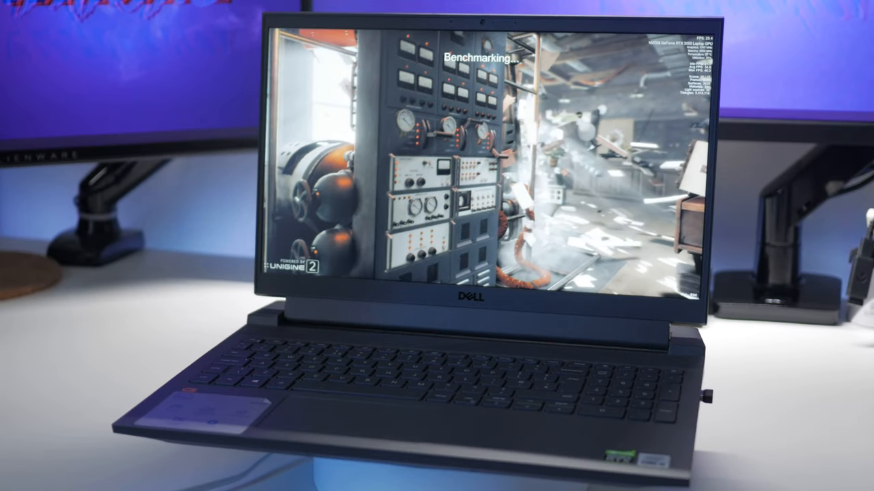
Step: Open the Start menu and activate its search box
click(16, 477)
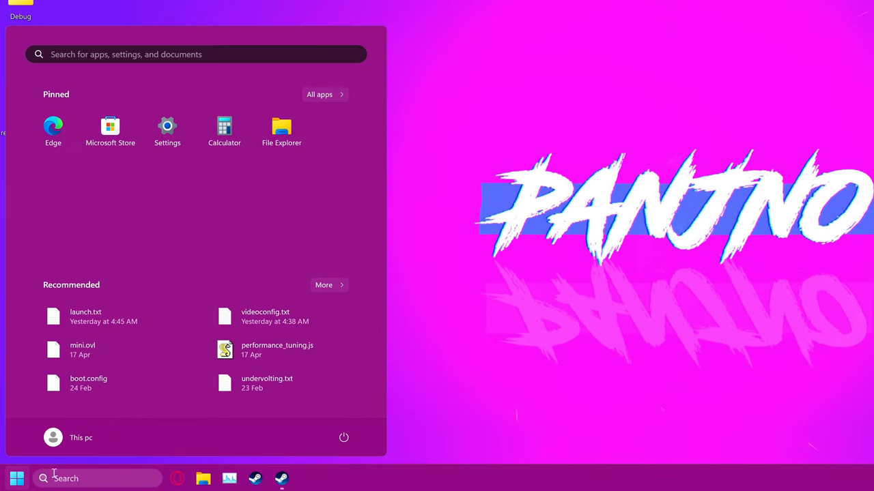
click(168, 125)
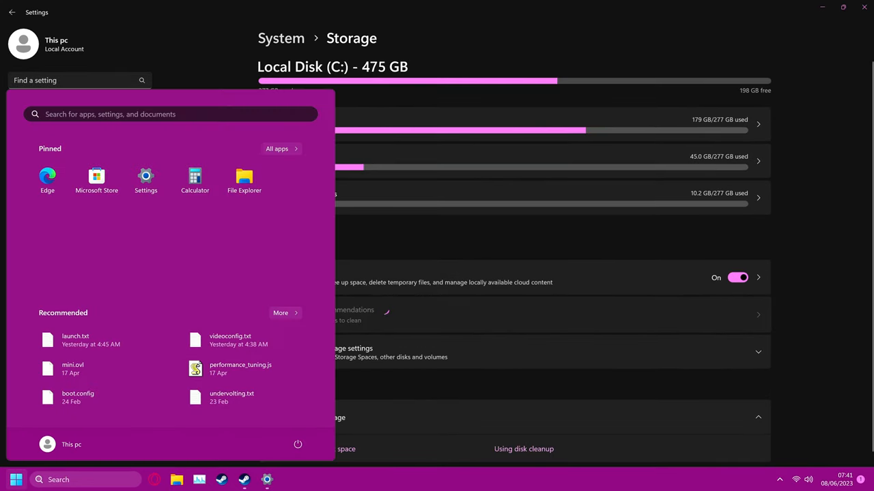
Step: Search 'storag' to reach the Storage settings
text(STORAG)
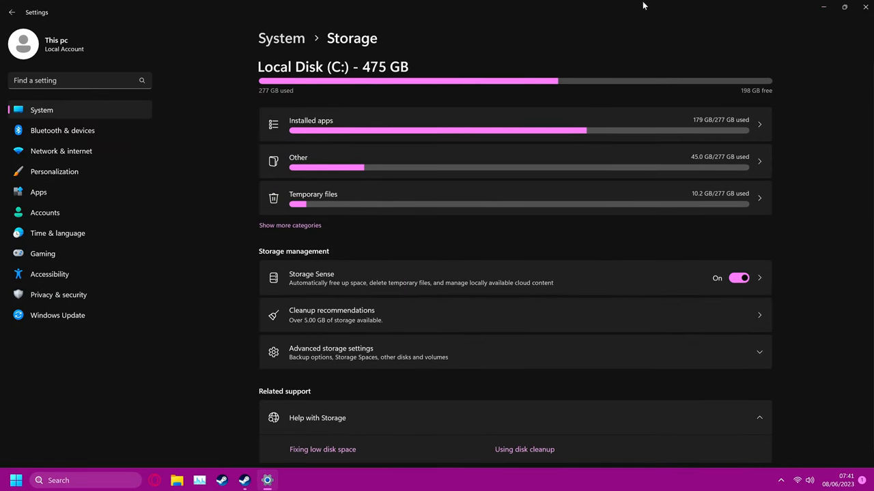
mouse_move(395, 61)
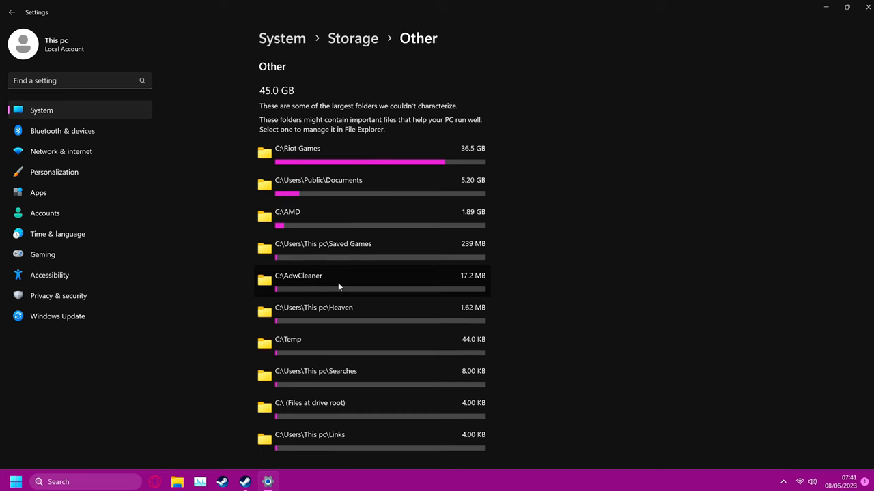
mouse_move(336, 283)
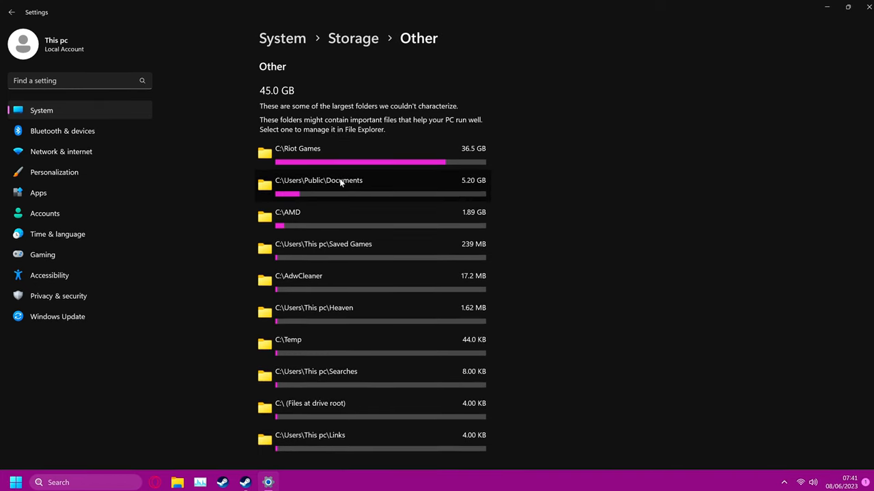
mouse_move(311, 157)
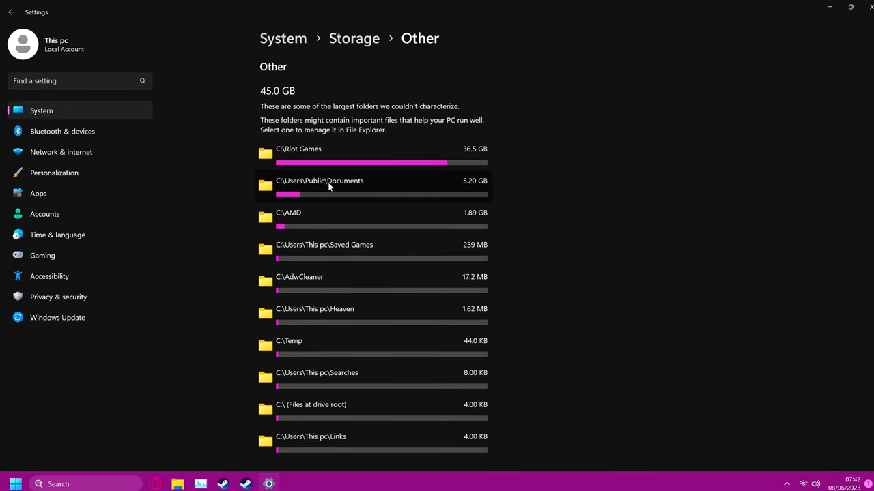
Step: Select both folders in C:\Users\Public\Documents and delete them
click(319, 181)
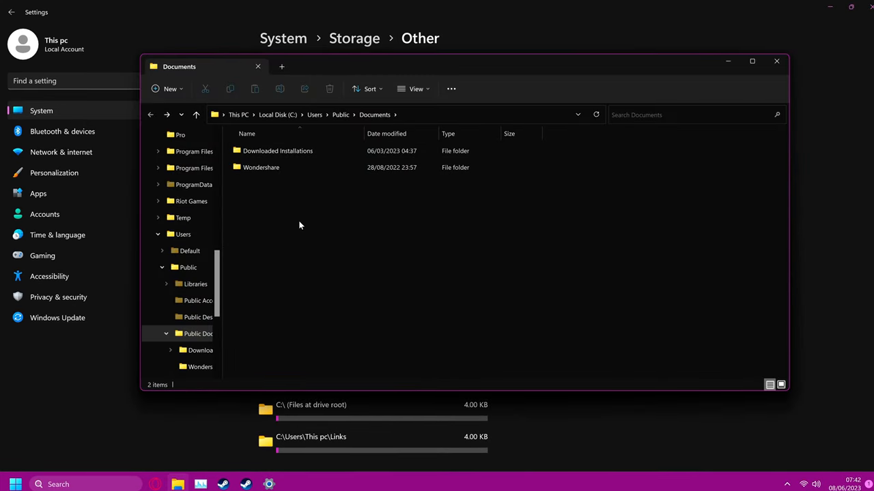
key(ctrl+a)
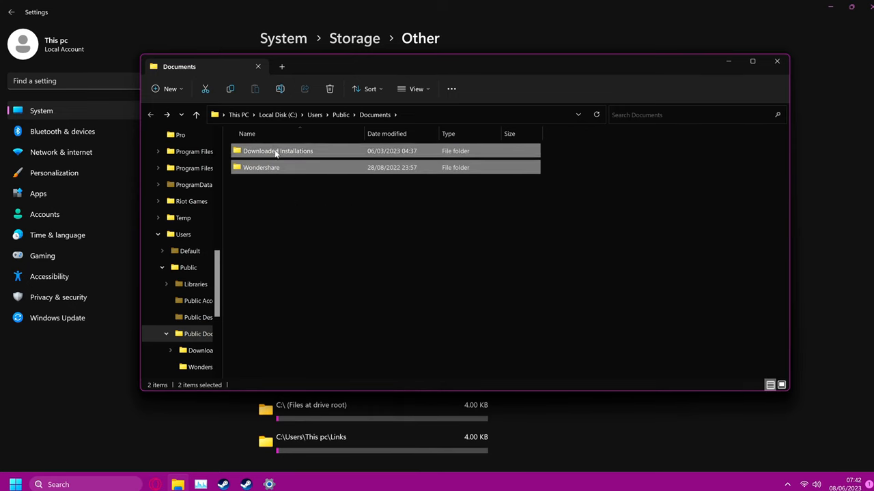
right_click(260, 167)
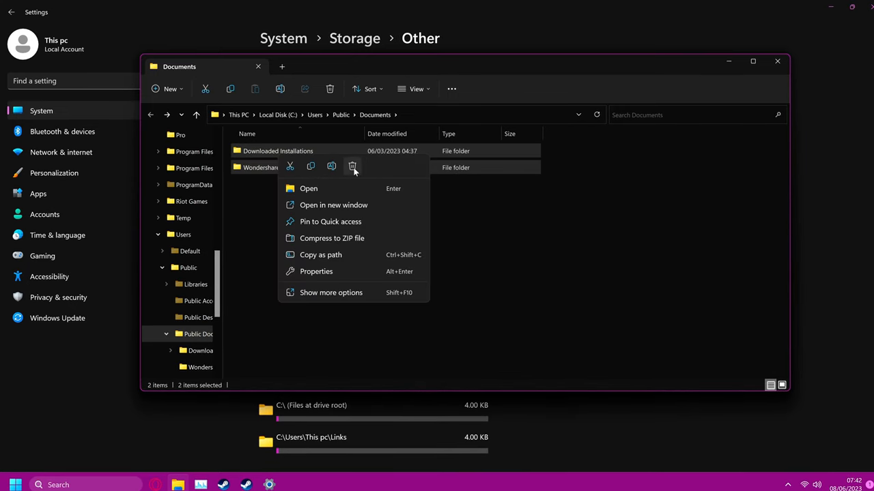
click(777, 61)
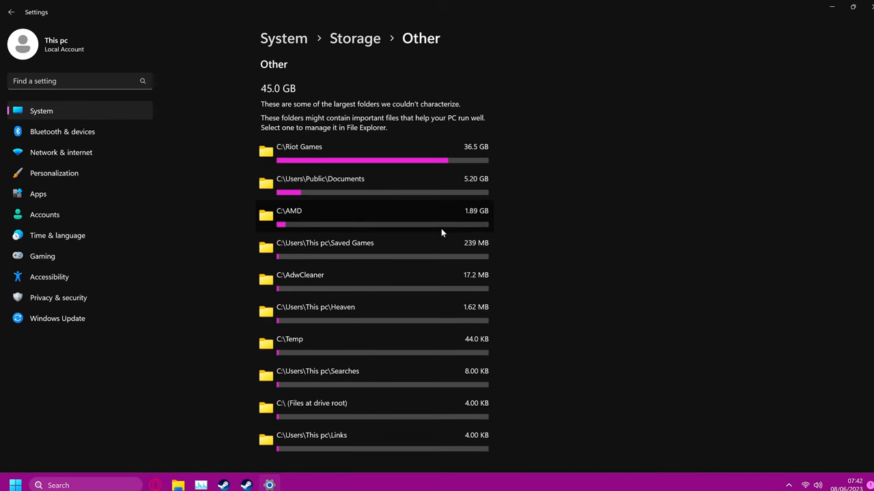
Step: On Temporary files, add Downloads and Recycle Bin, then remove the 9.36 GB selected
click(355, 38)
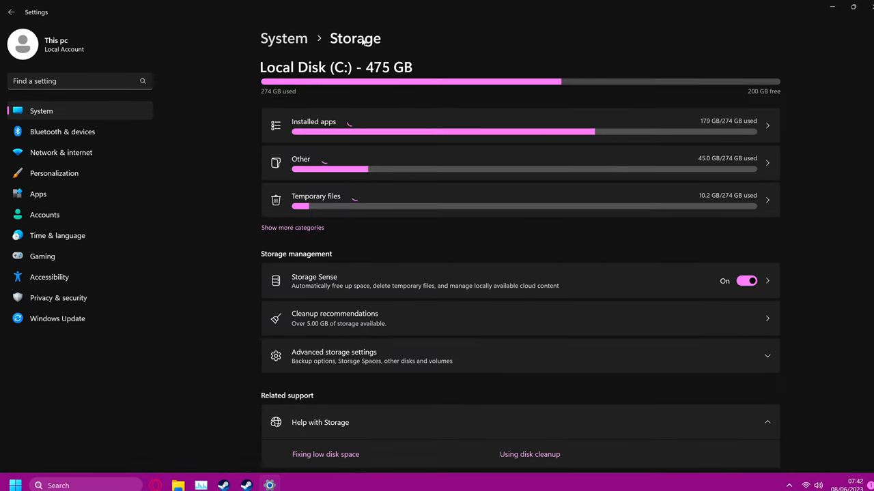
click(292, 227)
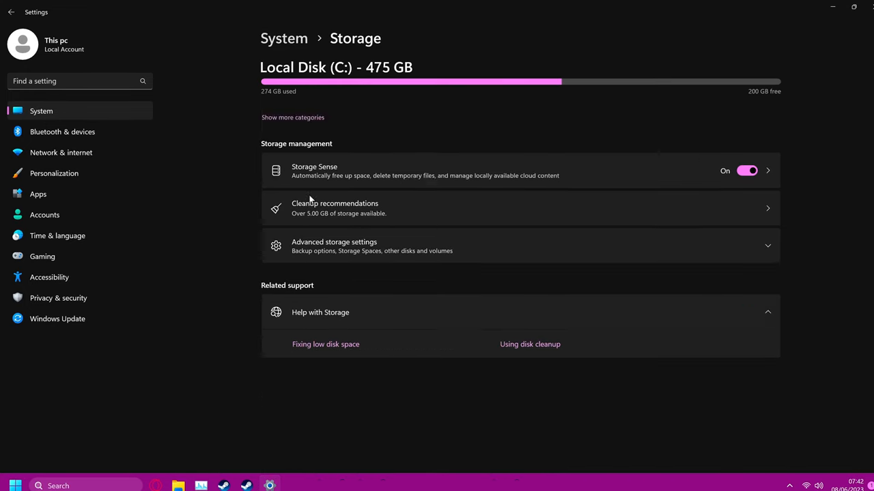
click(334, 208)
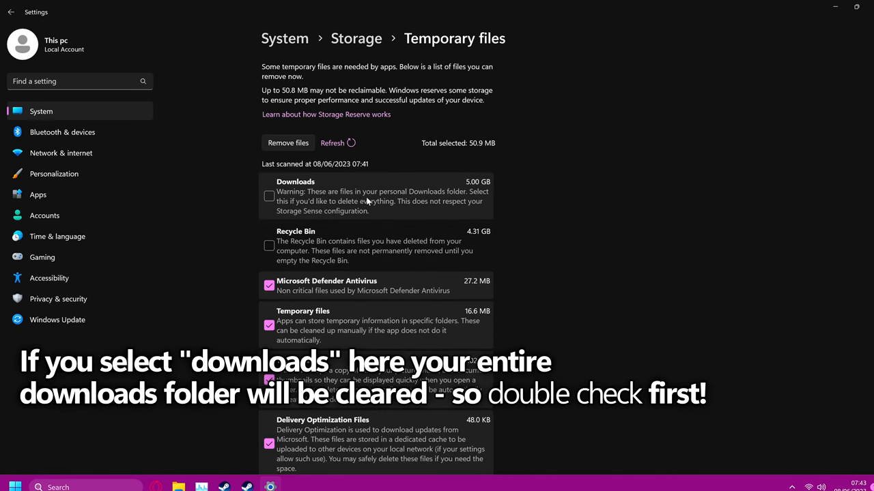
mouse_move(345, 237)
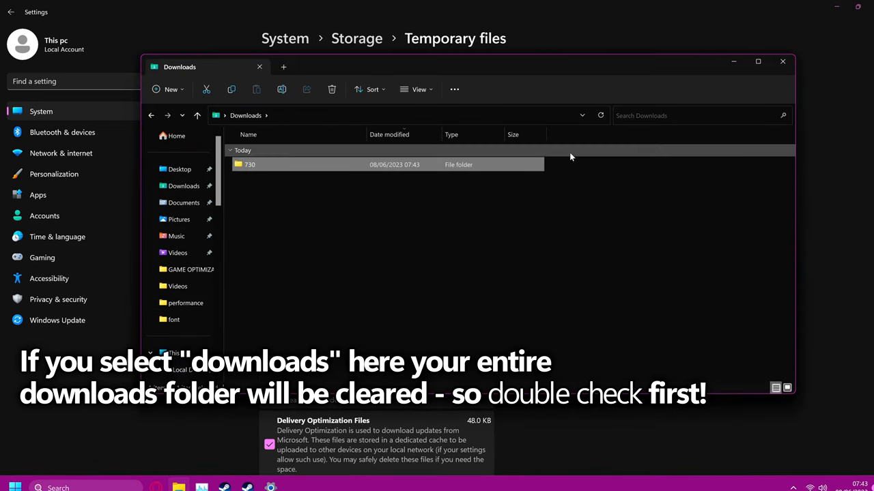
click(782, 61)
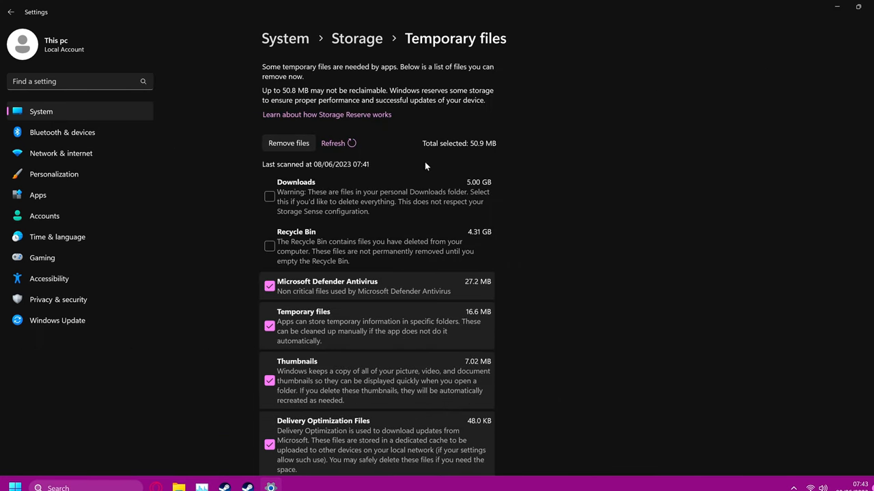
click(268, 246)
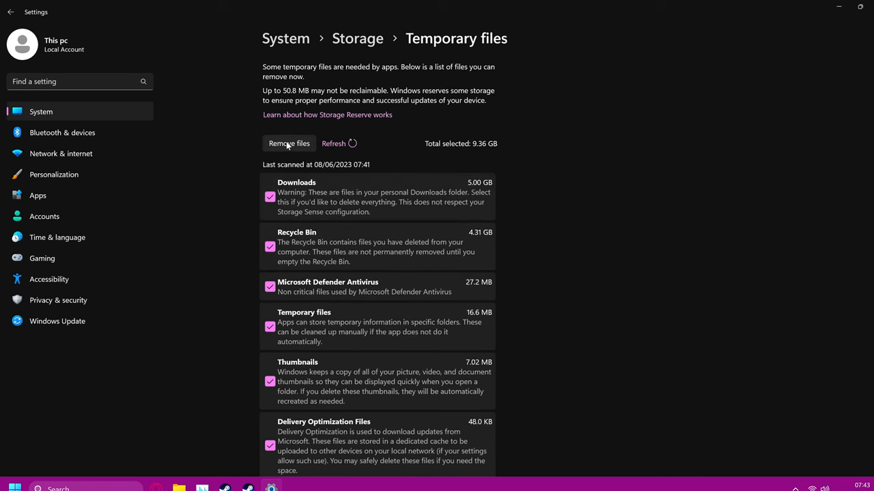
click(289, 143)
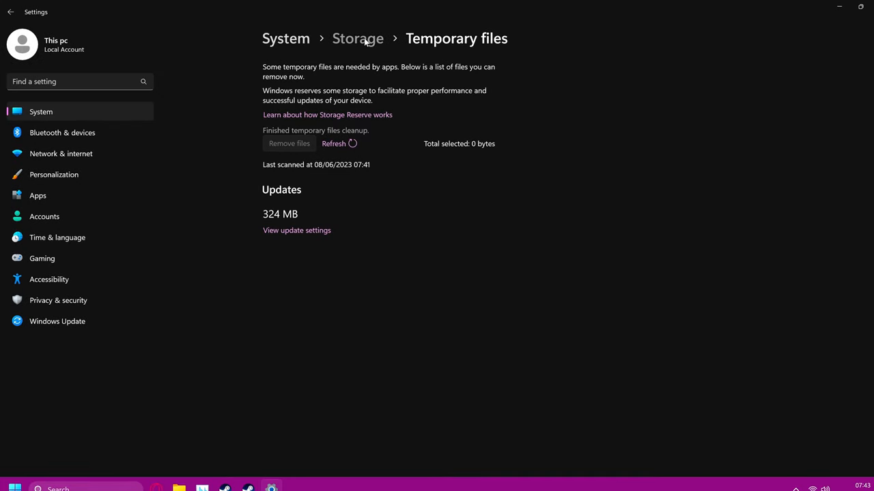
Step: Return to the Storage overview and open Storage Sense under Storage management
click(358, 38)
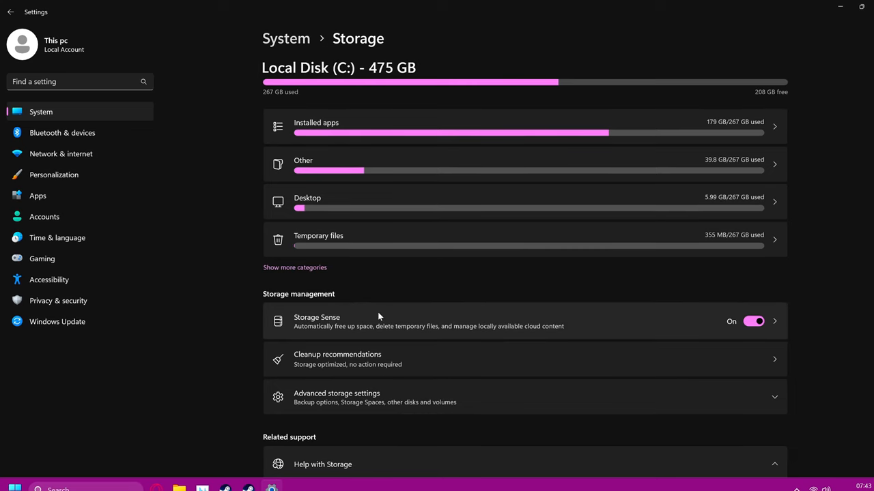
scroll(down, 3)
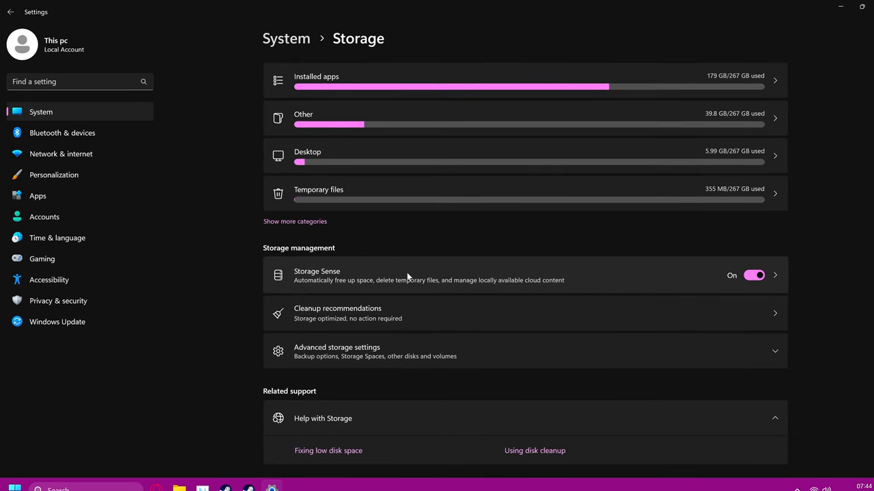
mouse_move(714, 278)
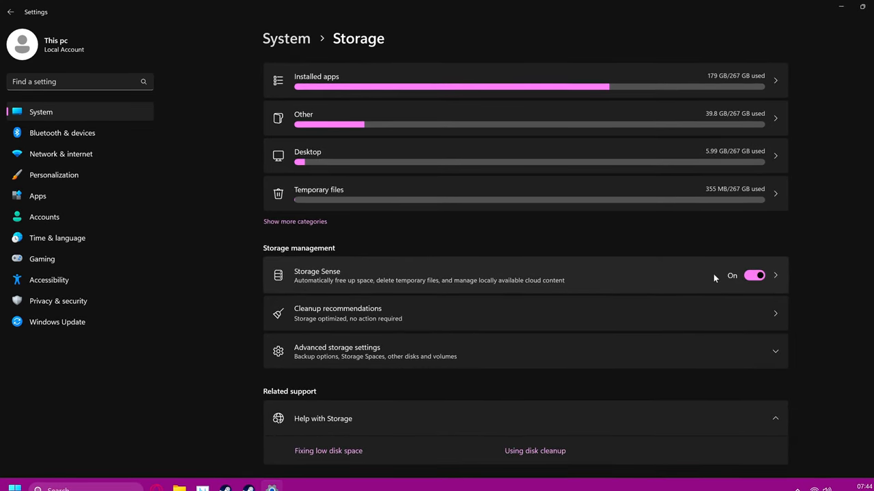
click(317, 276)
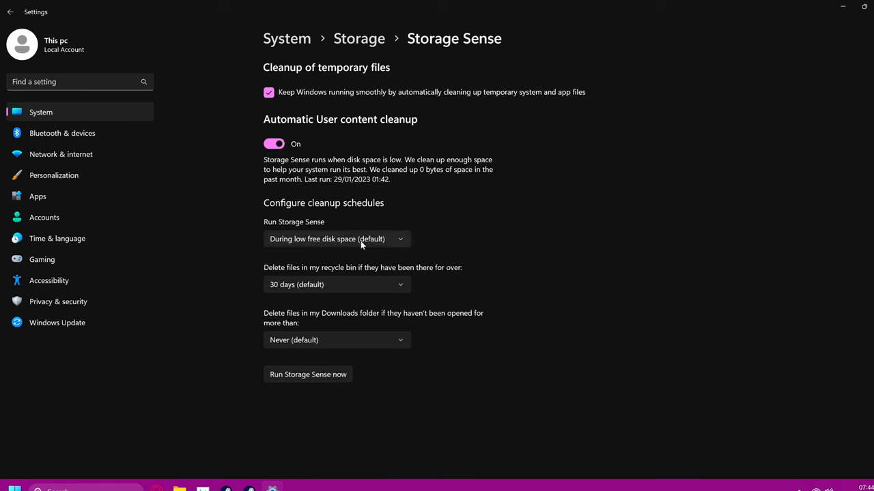
Step: Set Storage Sense to run every month and clear recycle bin files after 14 days
click(335, 239)
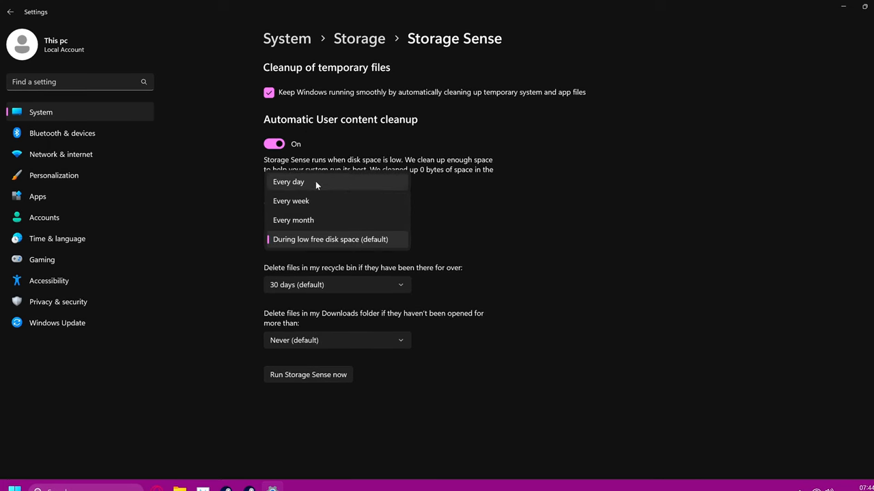
mouse_move(341, 239)
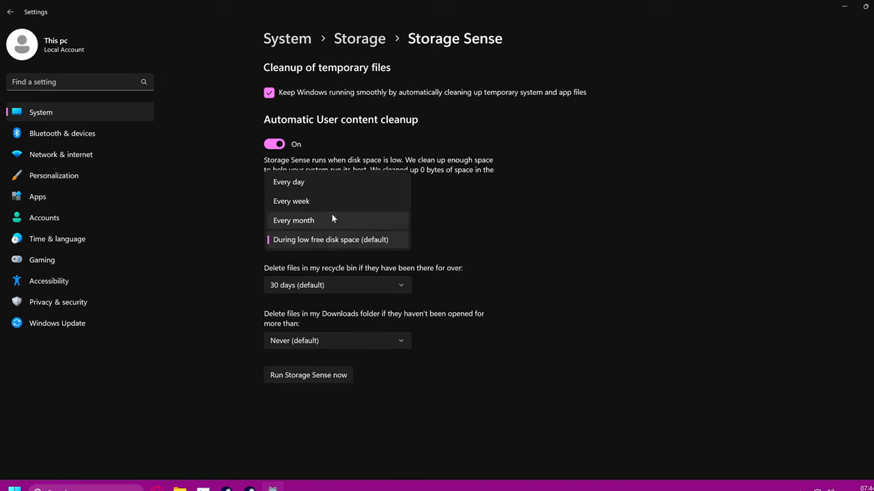
click(293, 219)
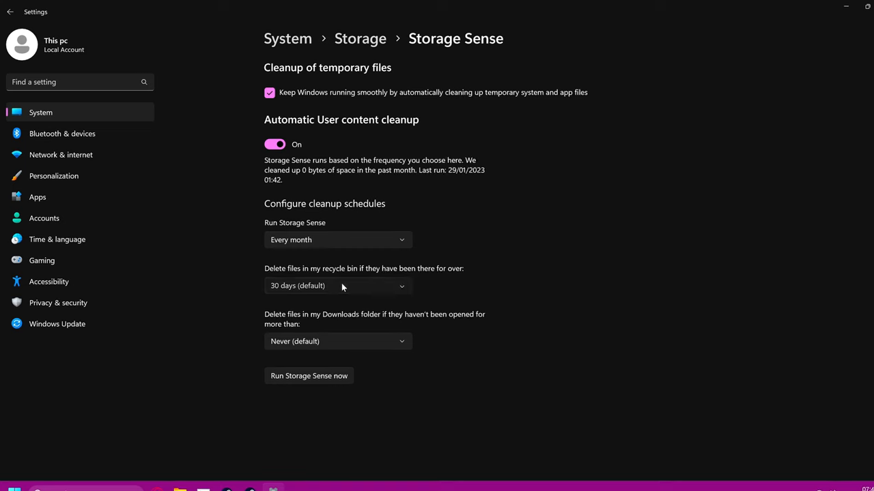
click(338, 285)
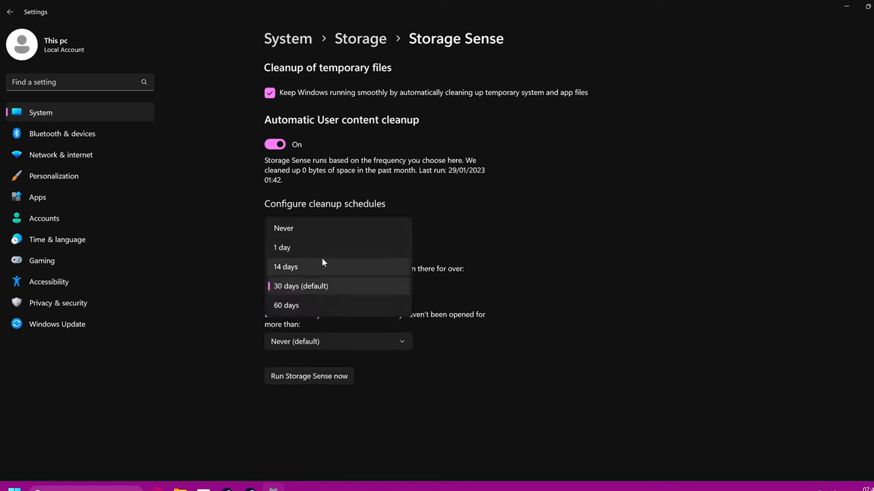
click(285, 266)
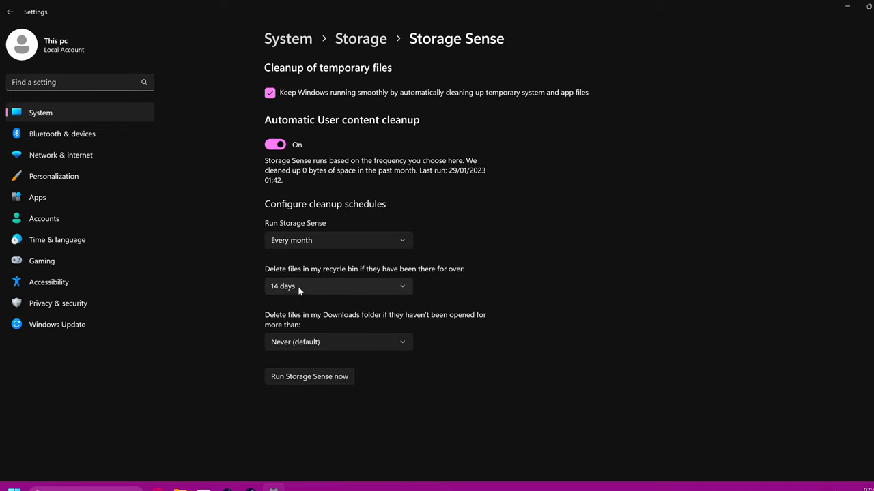
Step: Delete unopened Downloads files after 14 days, confirm recycle bin at 14 days, and run Storage Sense now
click(338, 342)
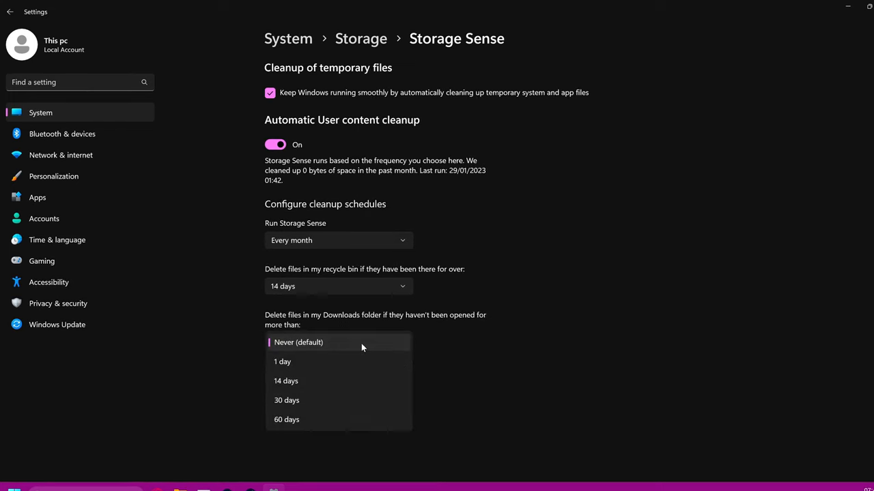
mouse_move(337, 381)
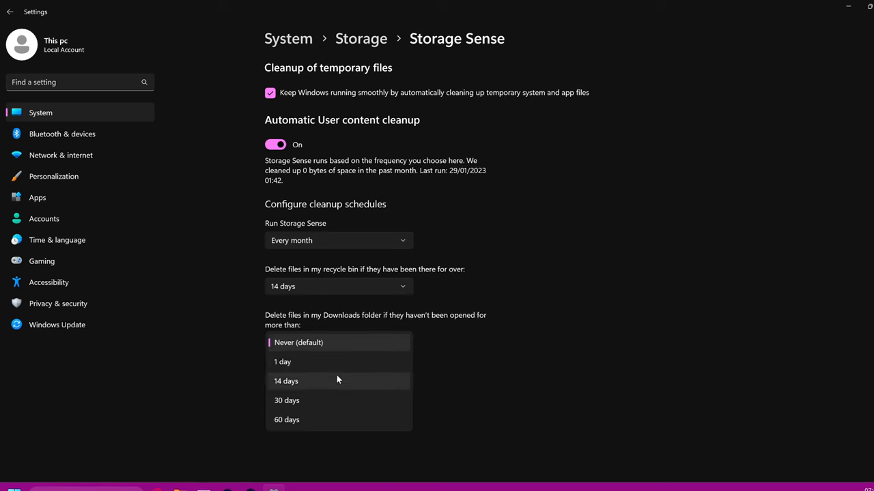
mouse_move(317, 401)
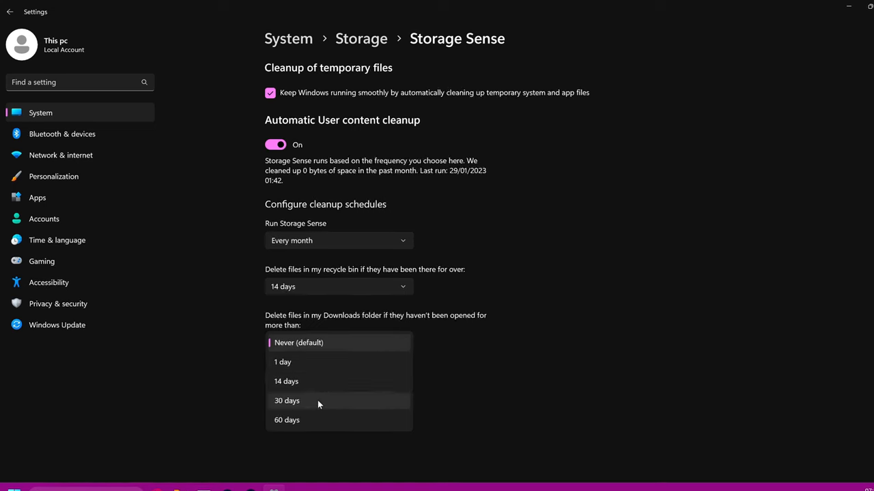
click(286, 380)
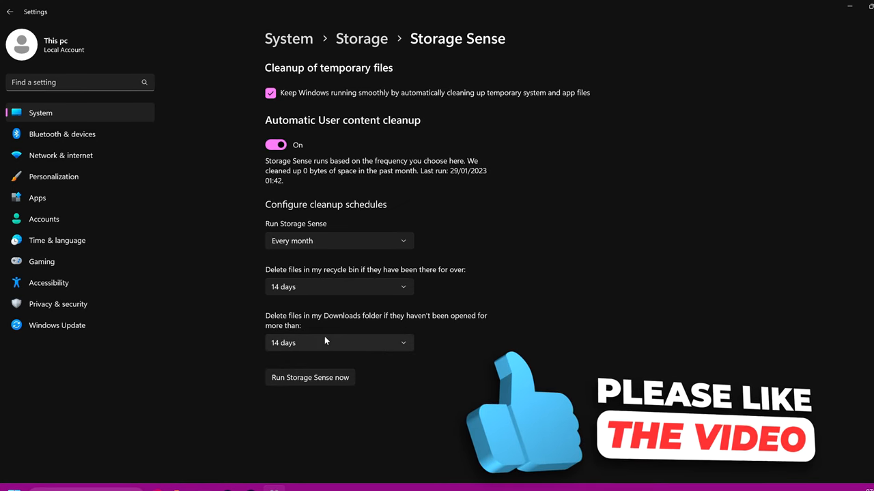
click(339, 287)
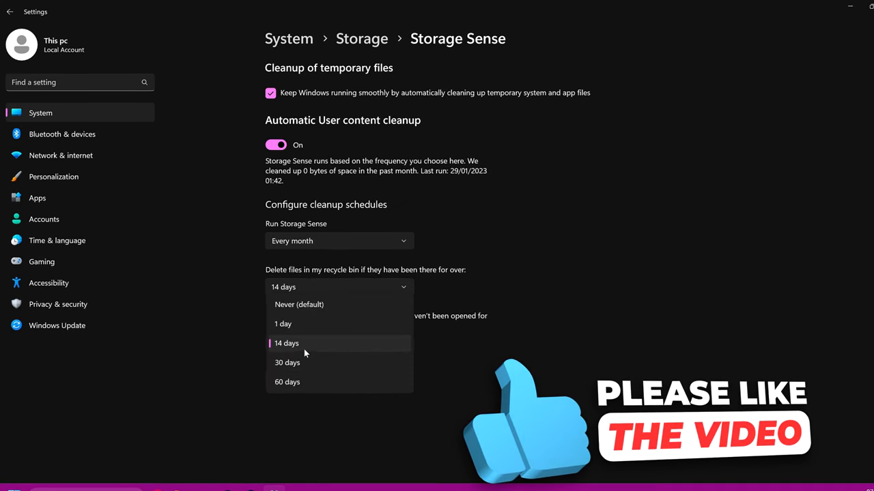
click(286, 343)
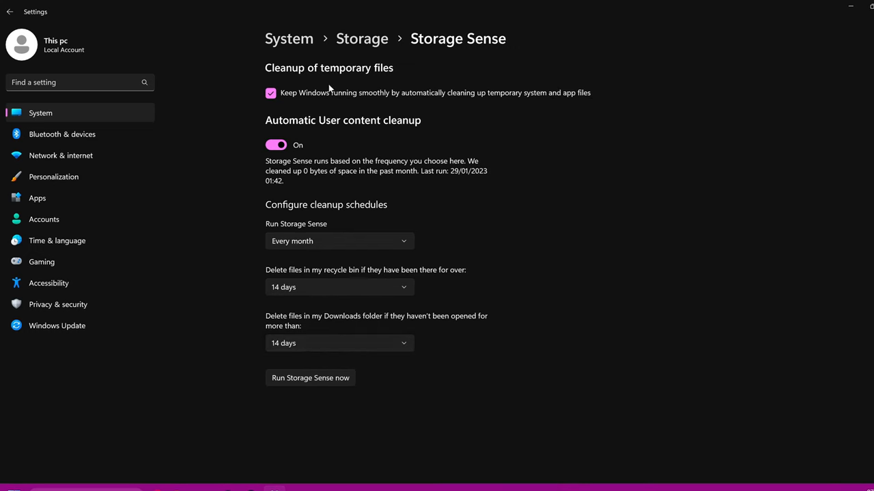
click(310, 377)
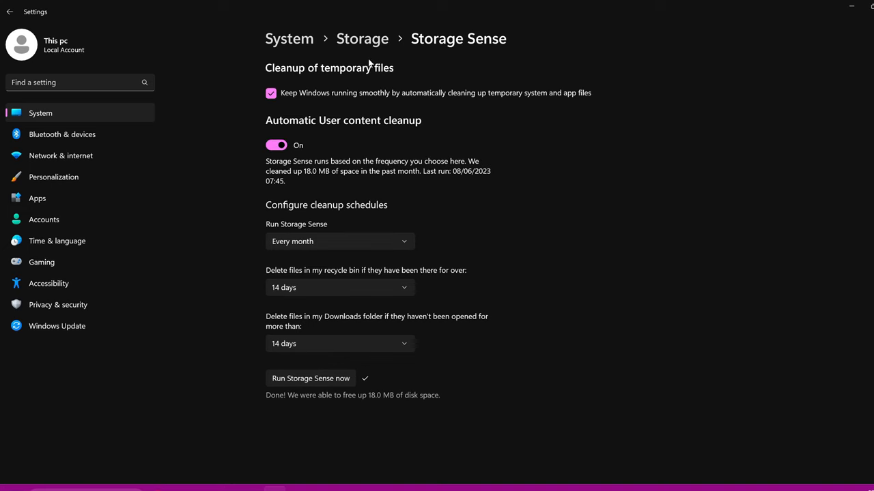
Step: Return to Storage and open Advanced storage settings' Where new content is saved page
click(362, 38)
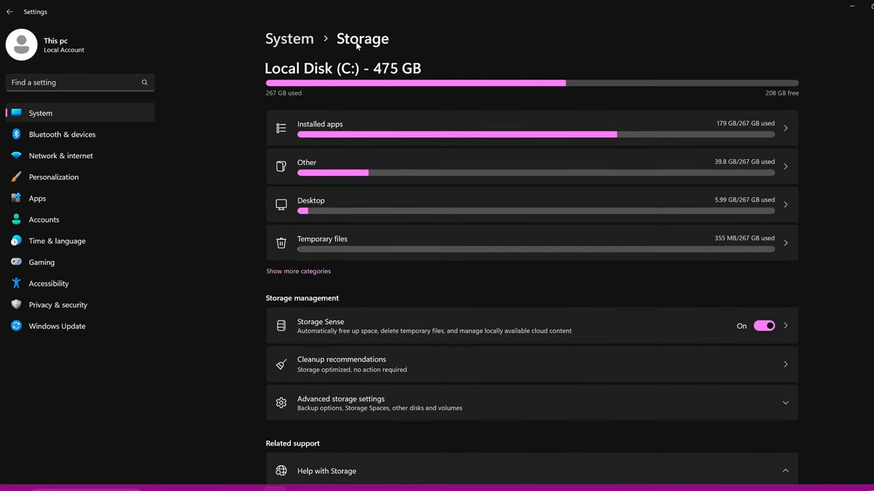
click(340, 402)
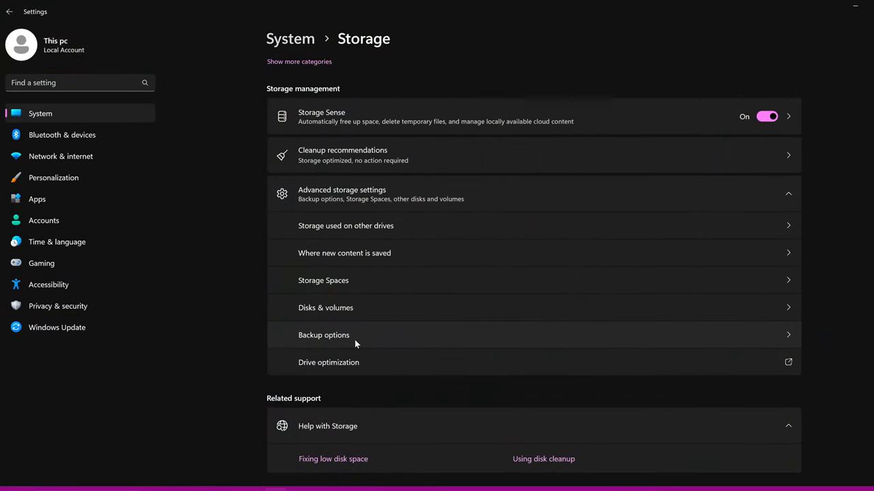
mouse_move(352, 341)
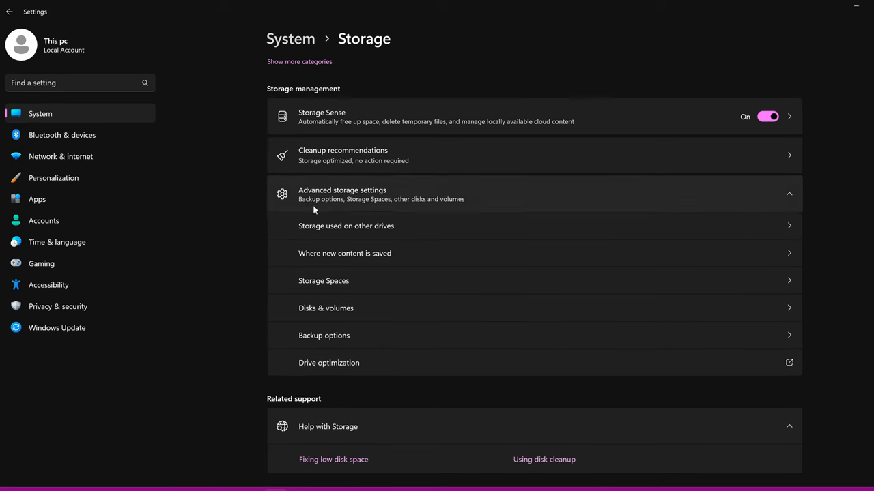
click(344, 253)
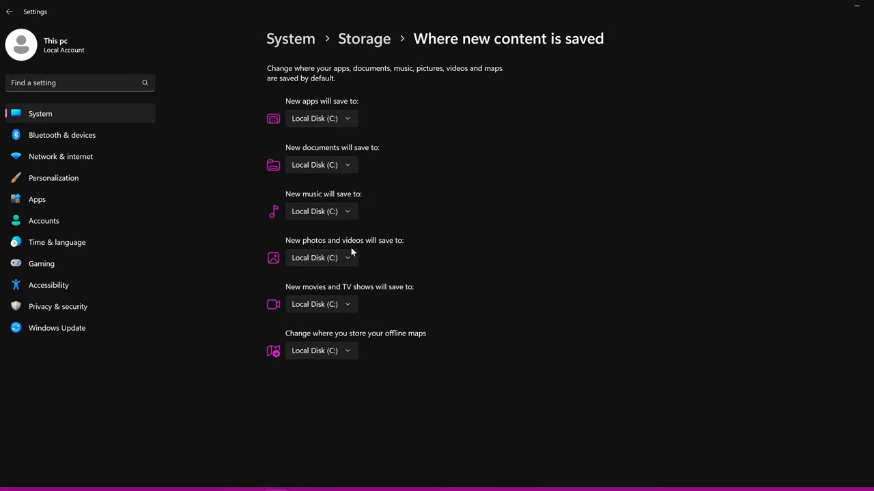
click(321, 257)
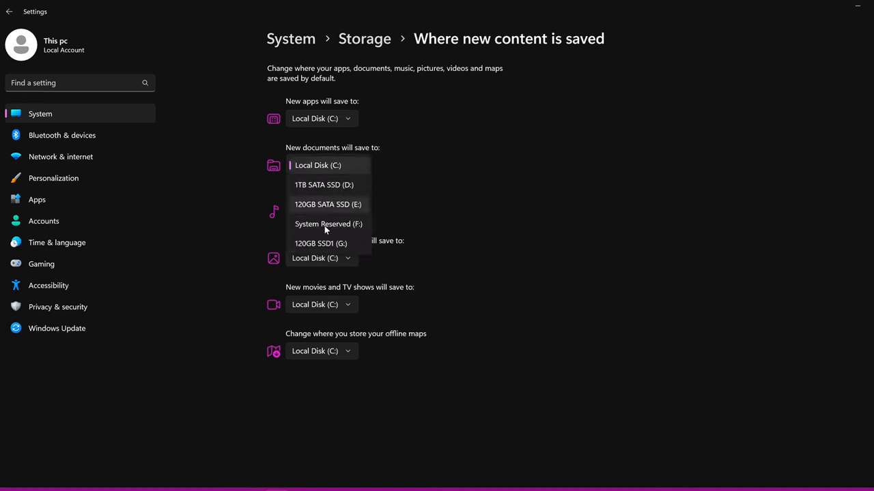
click(317, 165)
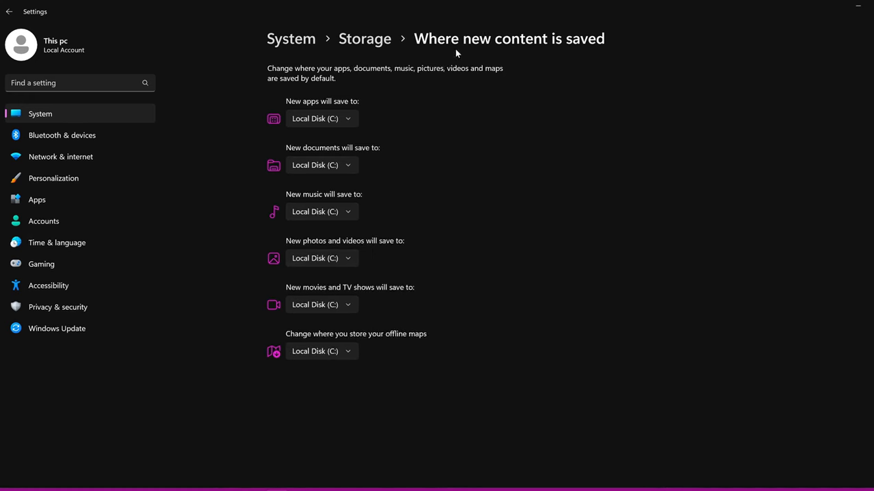